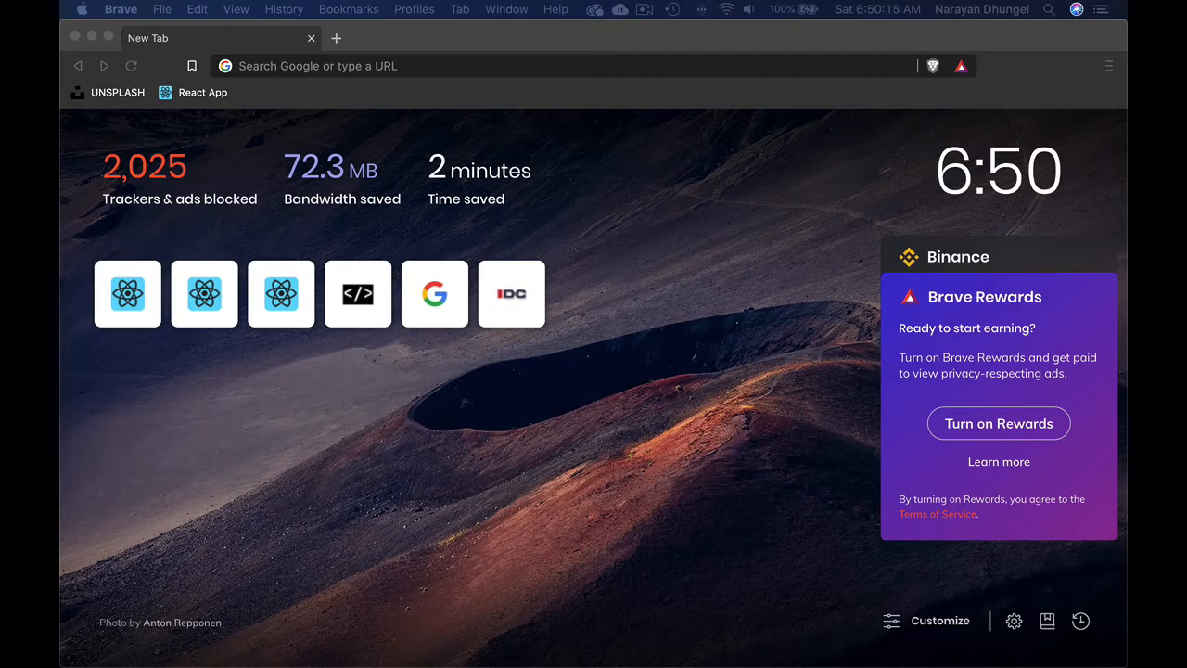
mouse_move(708, 315)
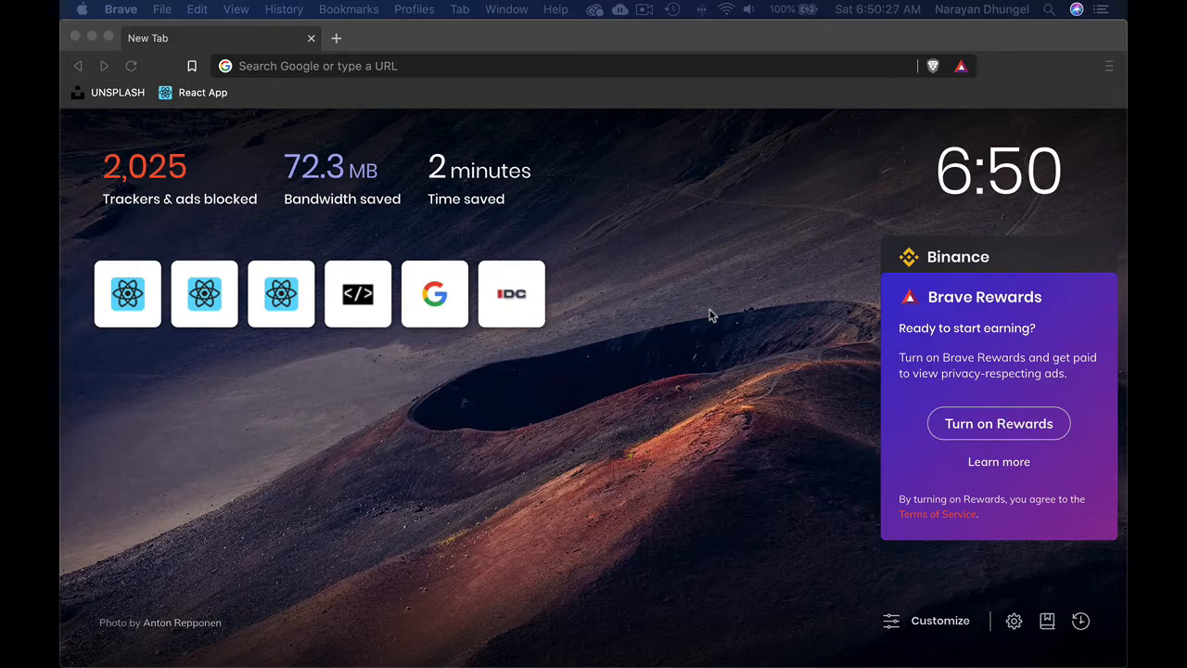
mouse_move(571, 200)
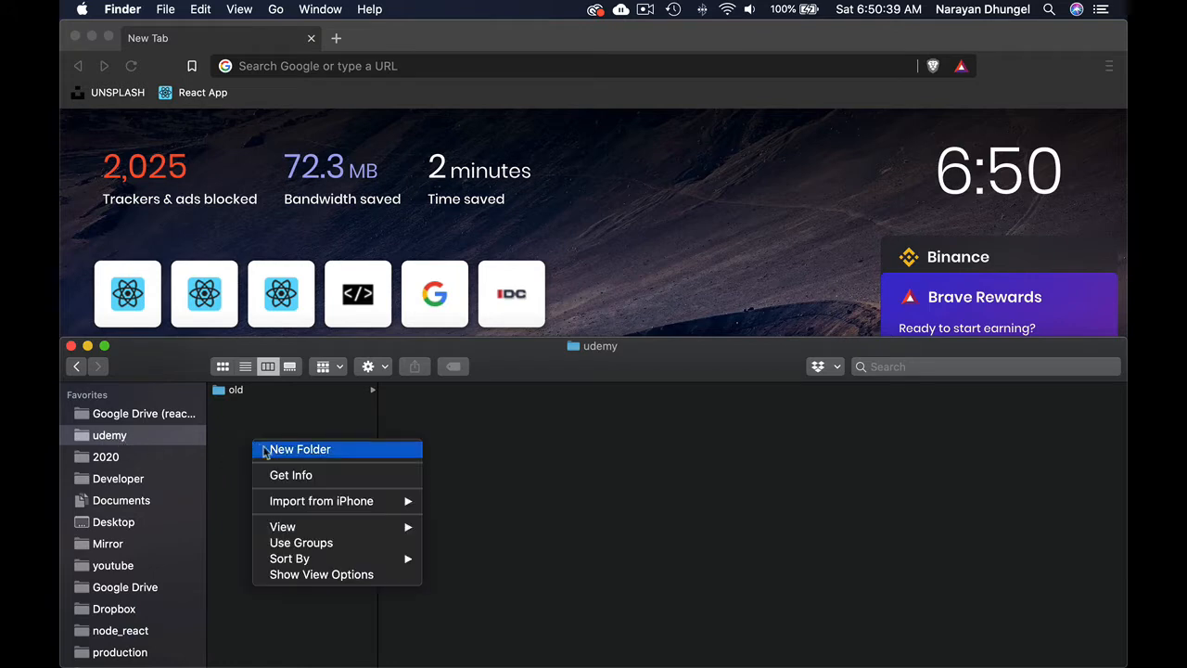
Step: Create a new folder named ecommerce inside the udemy folder and select it
left_click(300, 449)
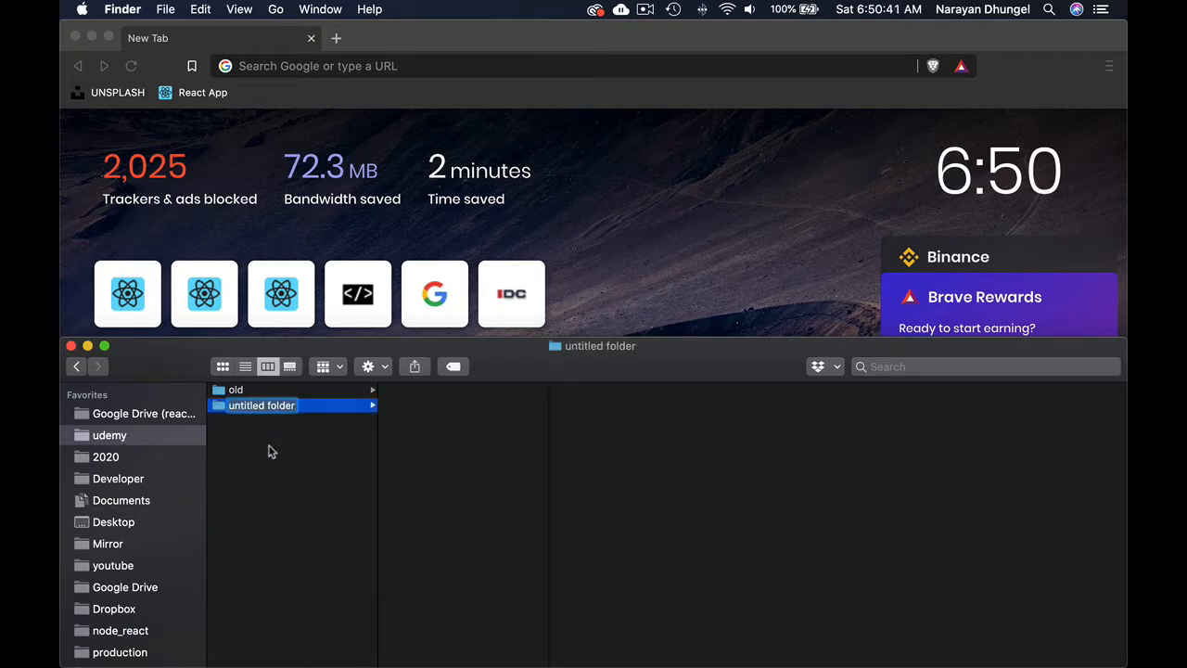
type("ecommerce")
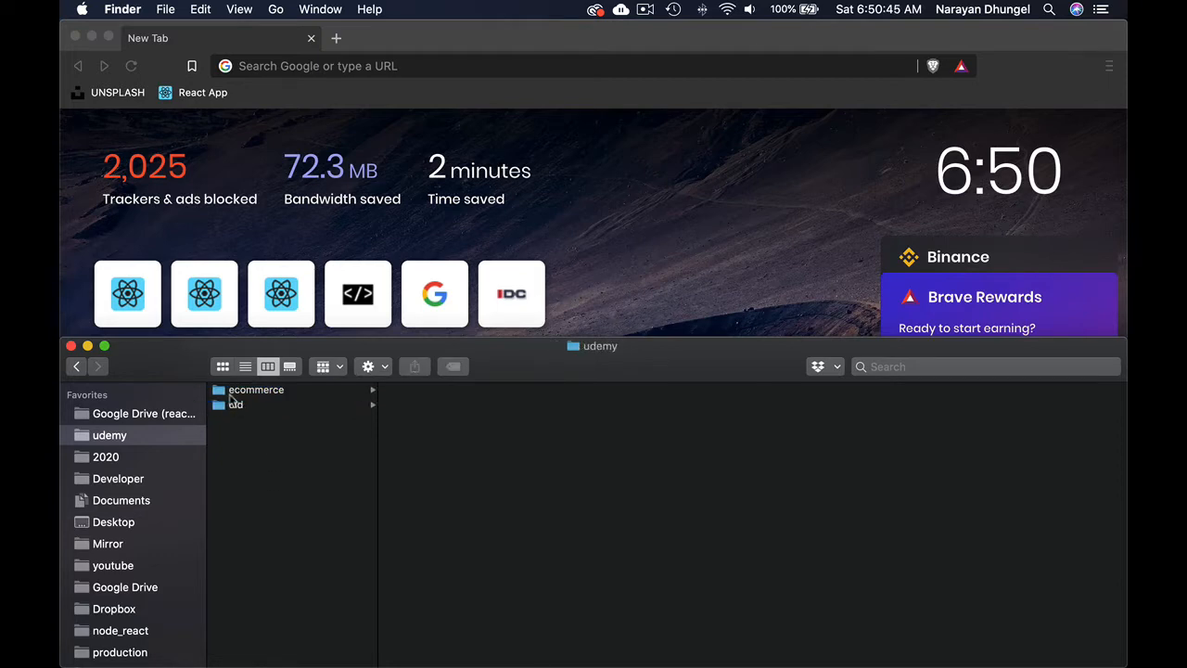
left_click(256, 390)
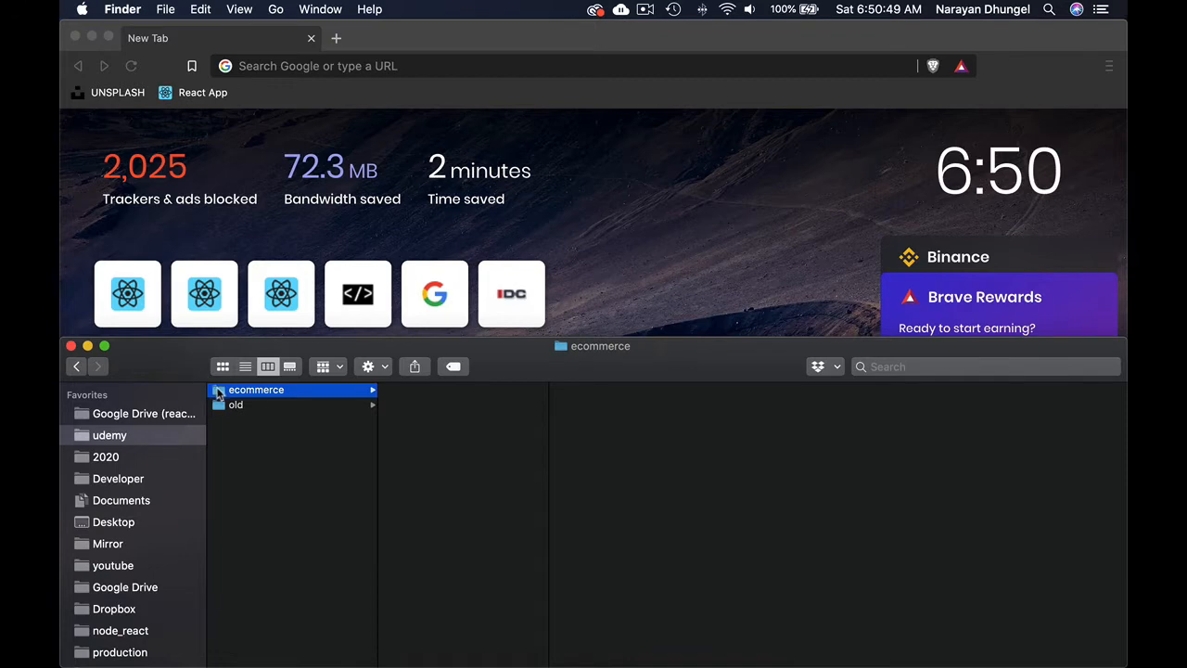
mouse_move(527, 657)
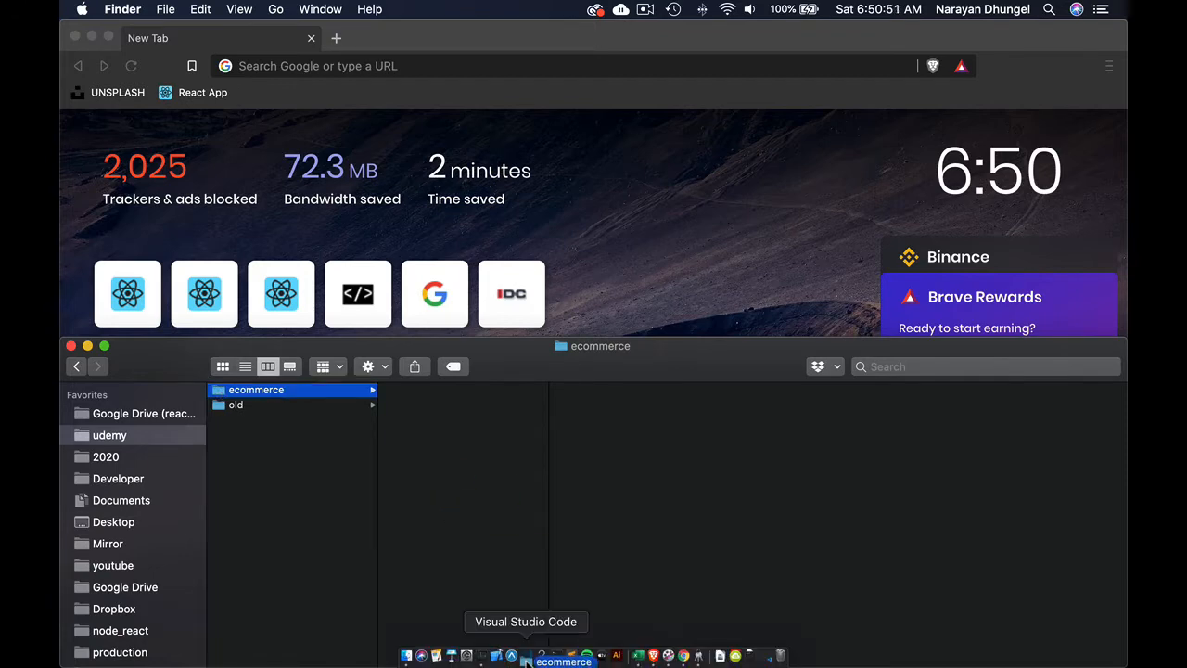
Step: Load the ecommerce folder as the VS Code project and start a new integrated terminal in it
left_click(527, 656)
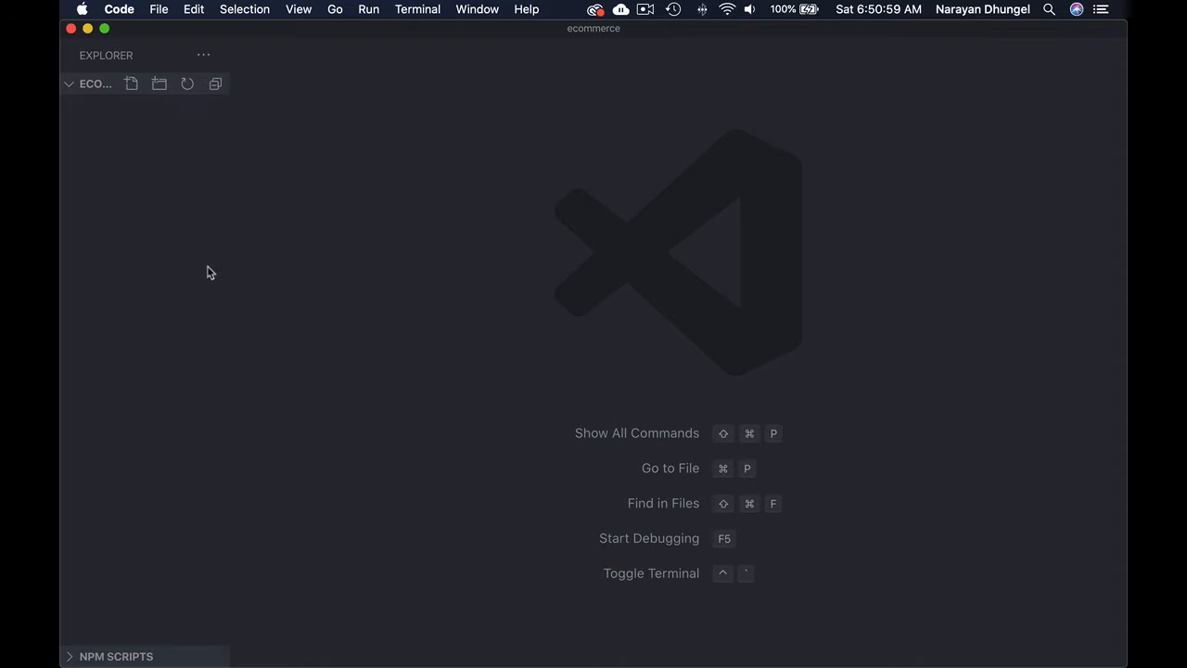
mouse_move(132, 204)
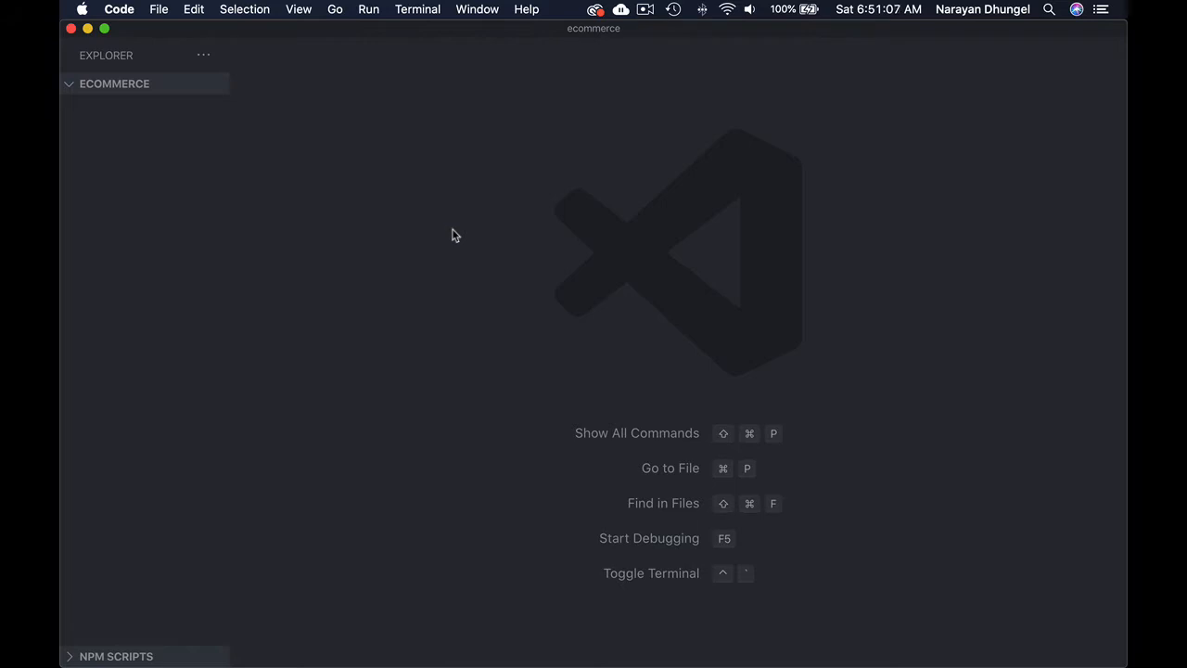
mouse_move(432, 195)
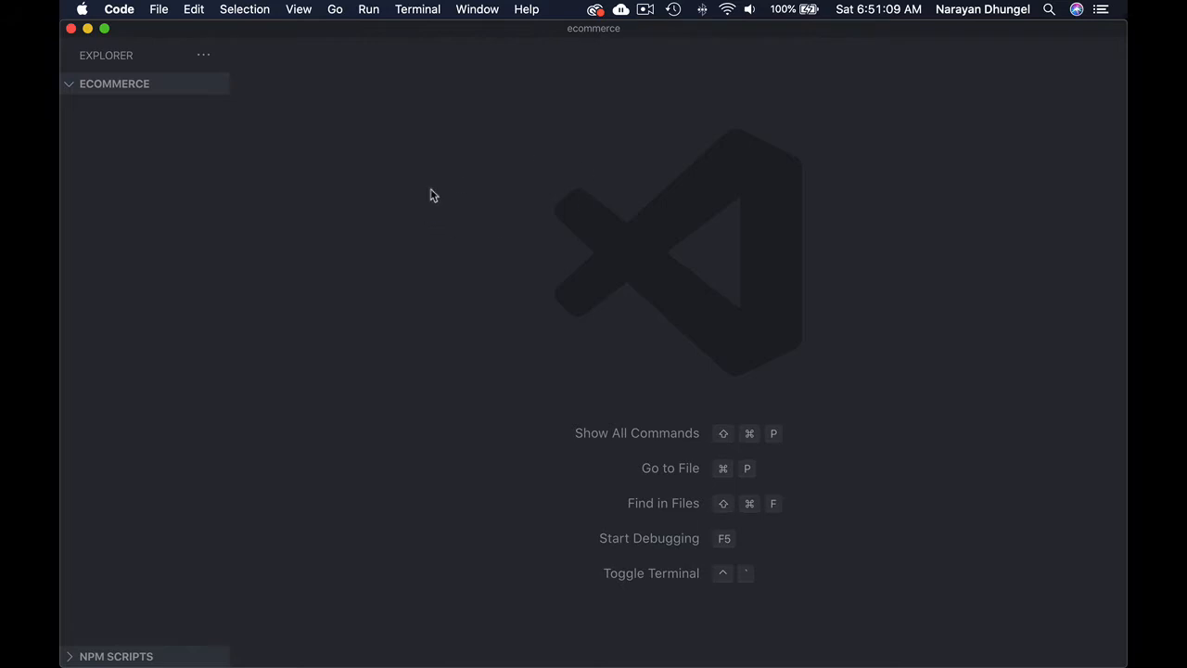
mouse_move(471, 41)
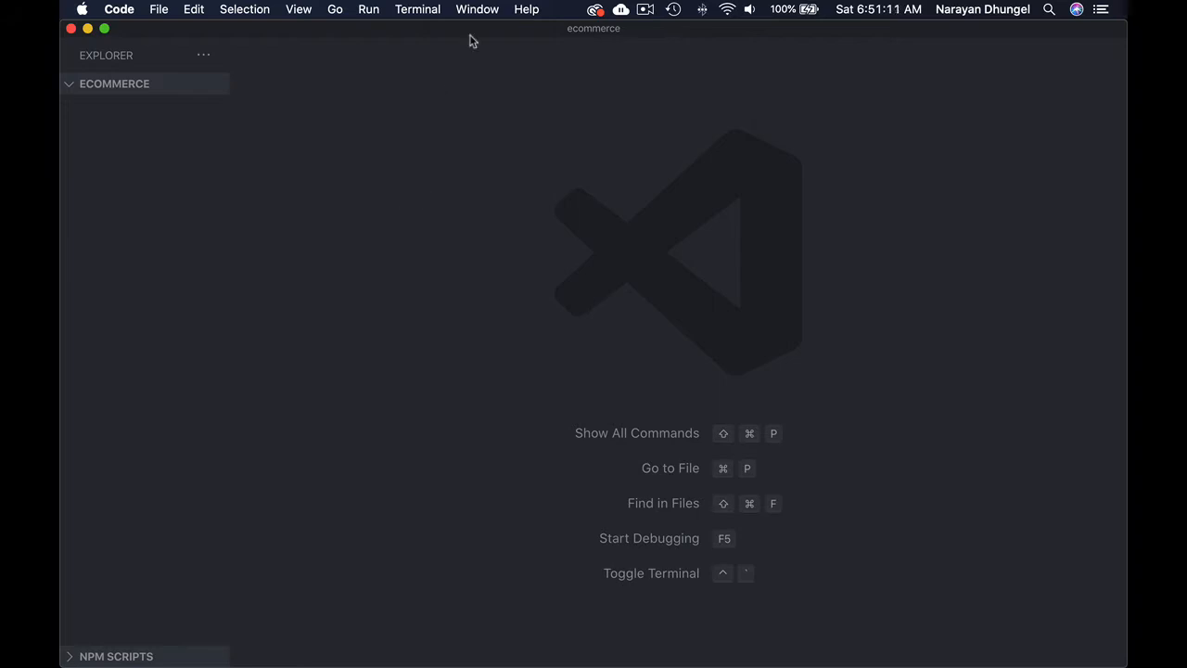
left_click(417, 9)
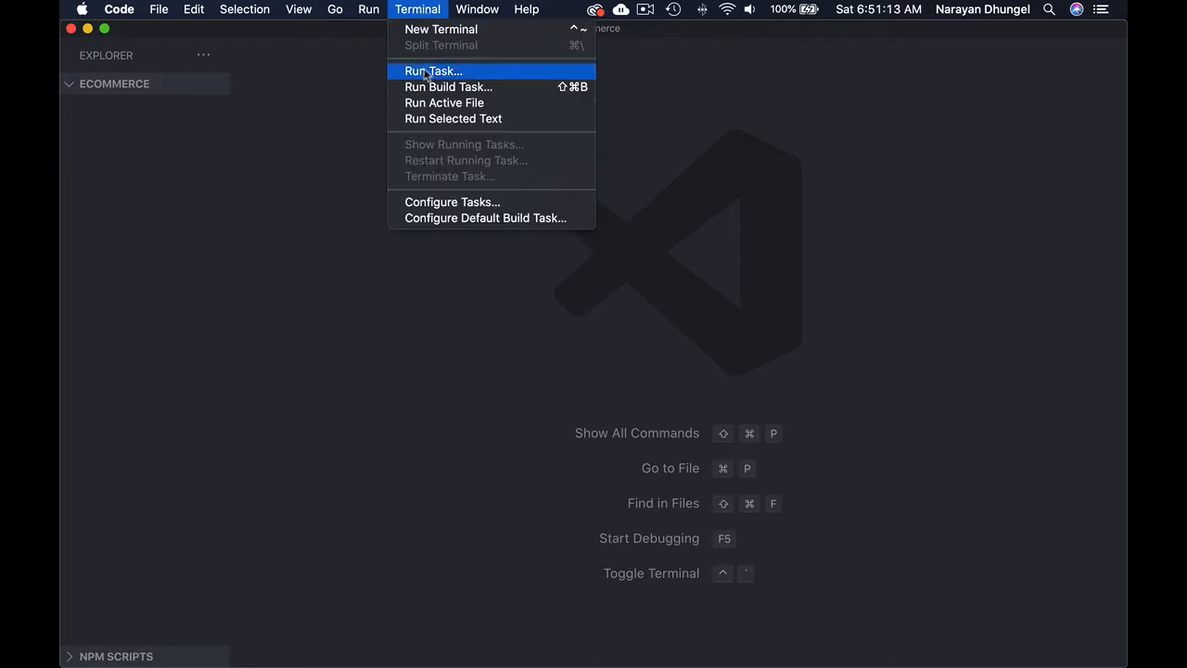
mouse_move(441, 30)
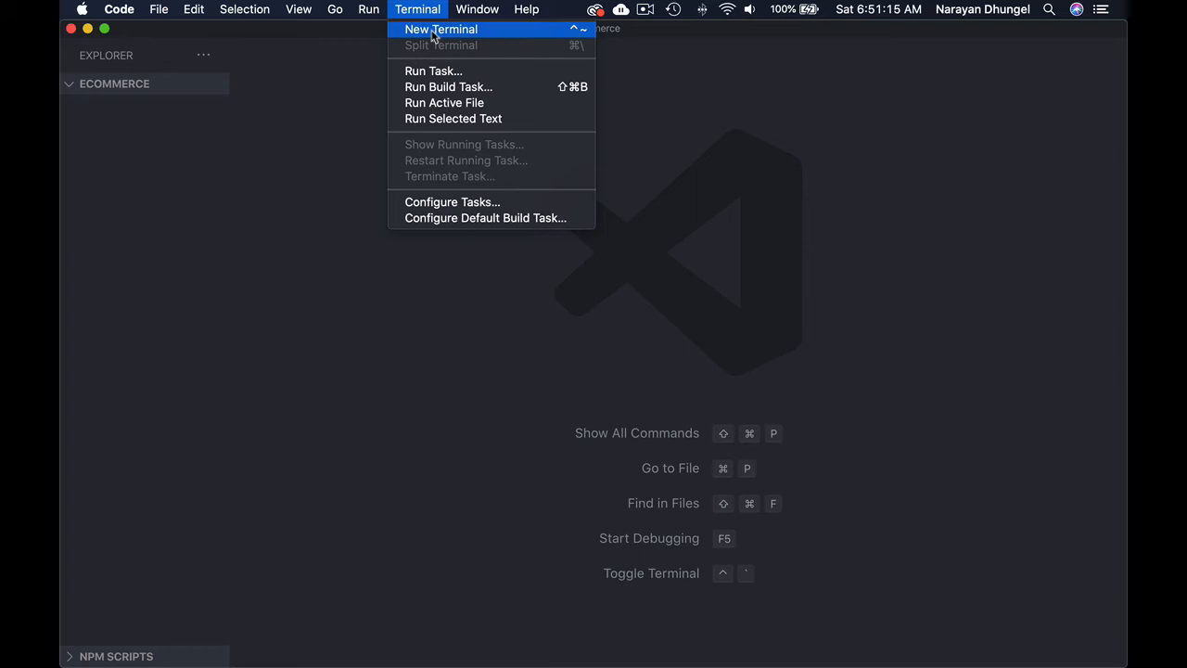
left_click(441, 30)
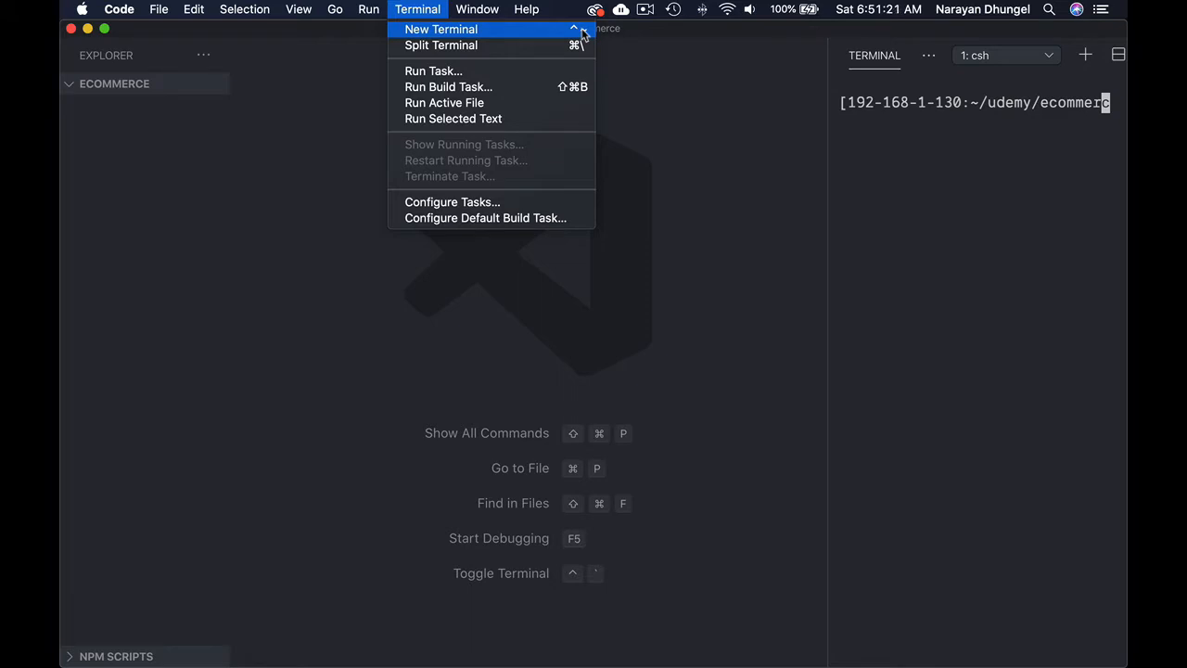
mouse_move(666, 110)
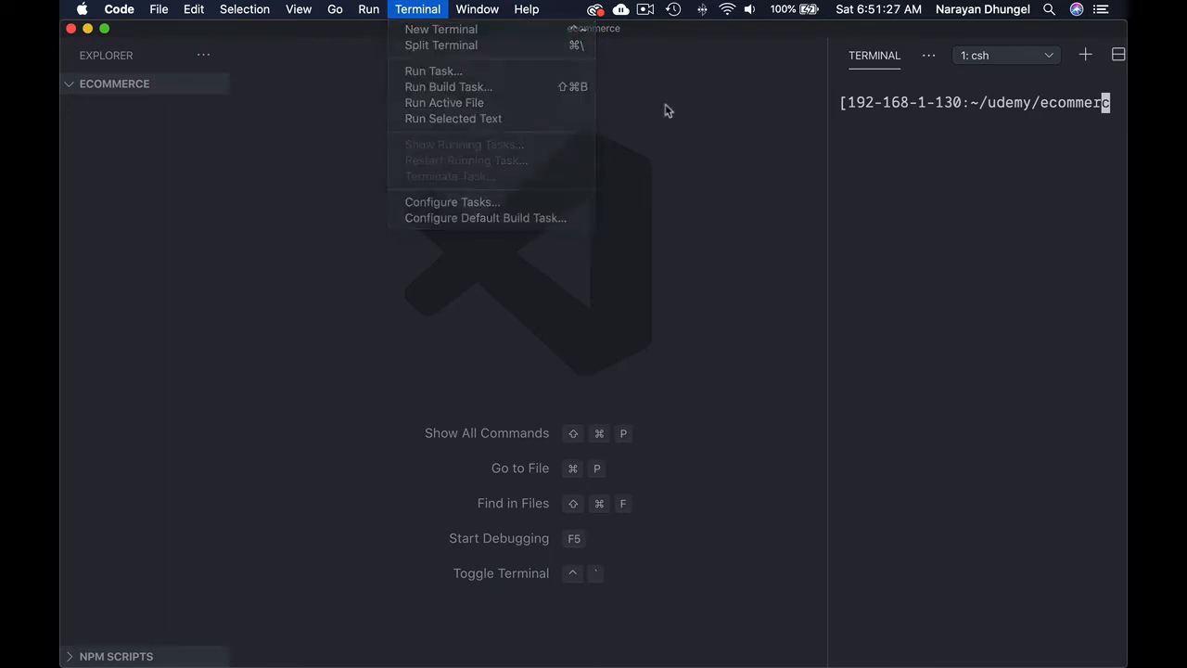
left_click(957, 208)
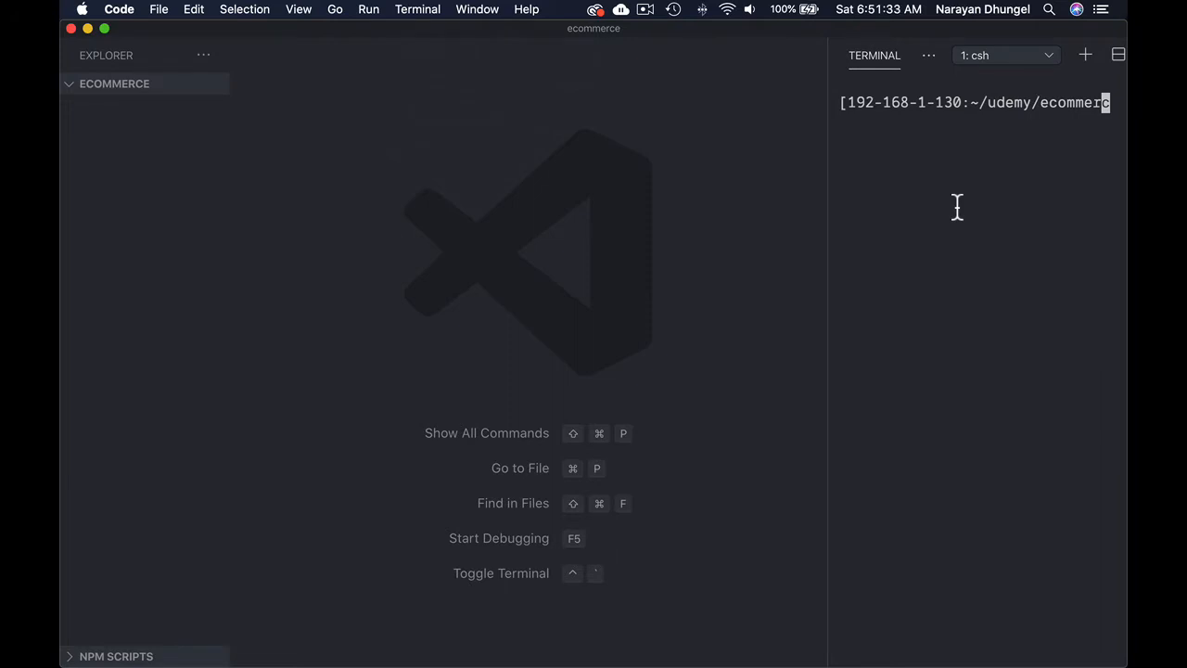
Step: Run npx create-react-app client in the terminal to generate the client React app
type("n")
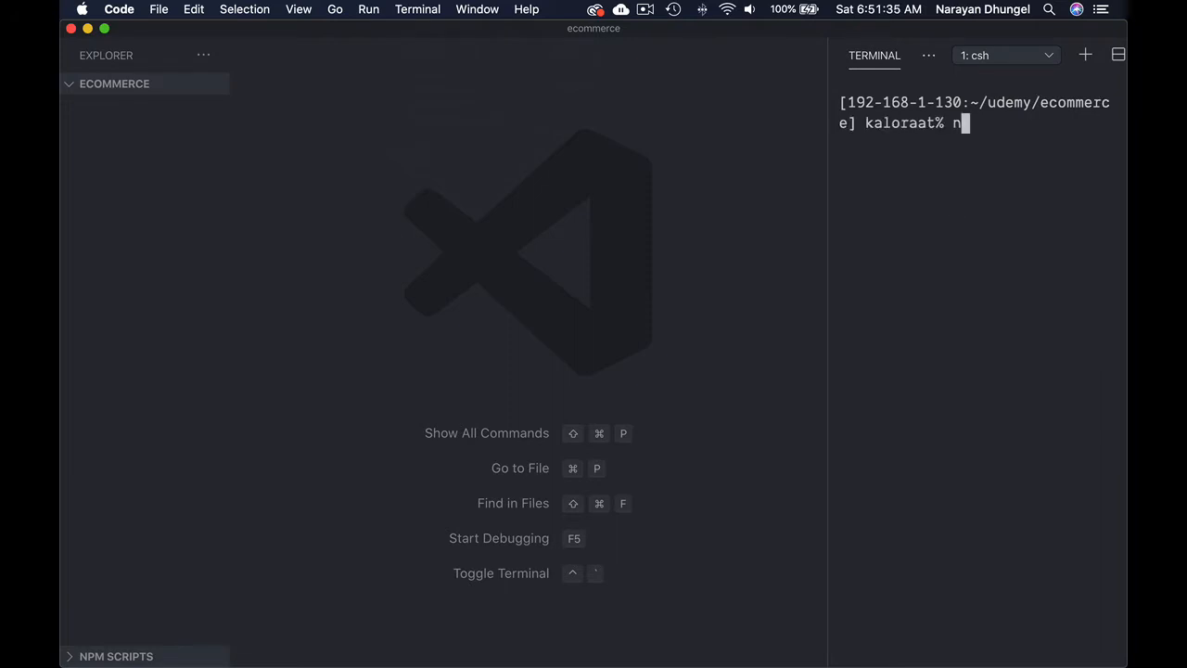
type("px crea")
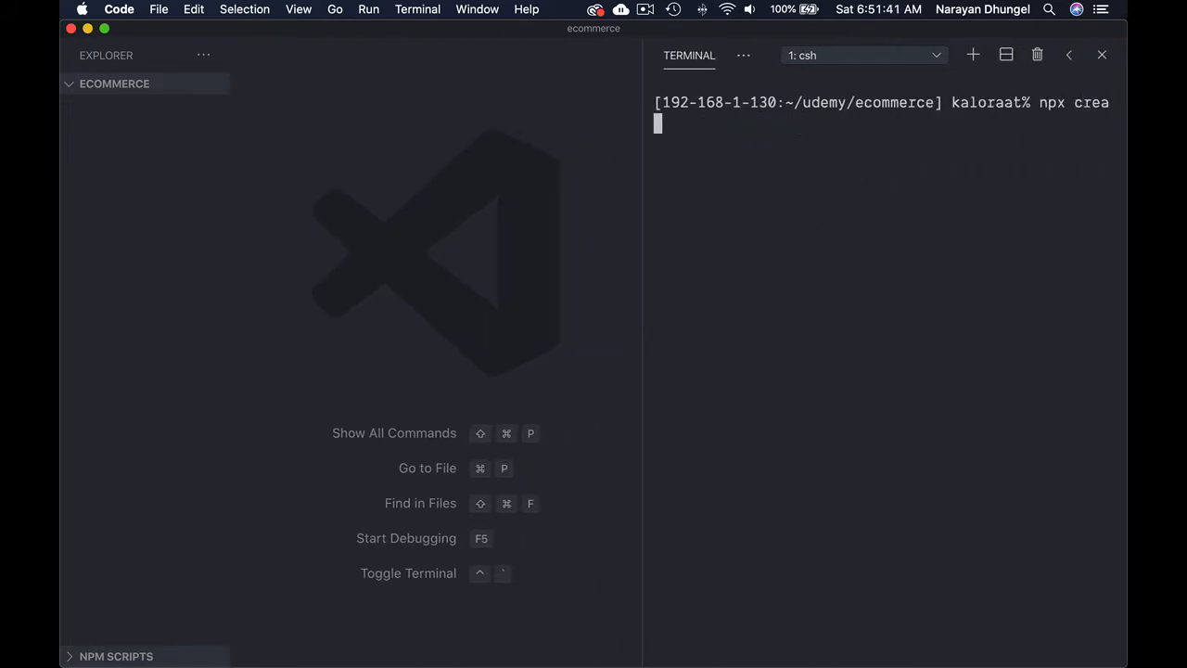
type("te-react-")
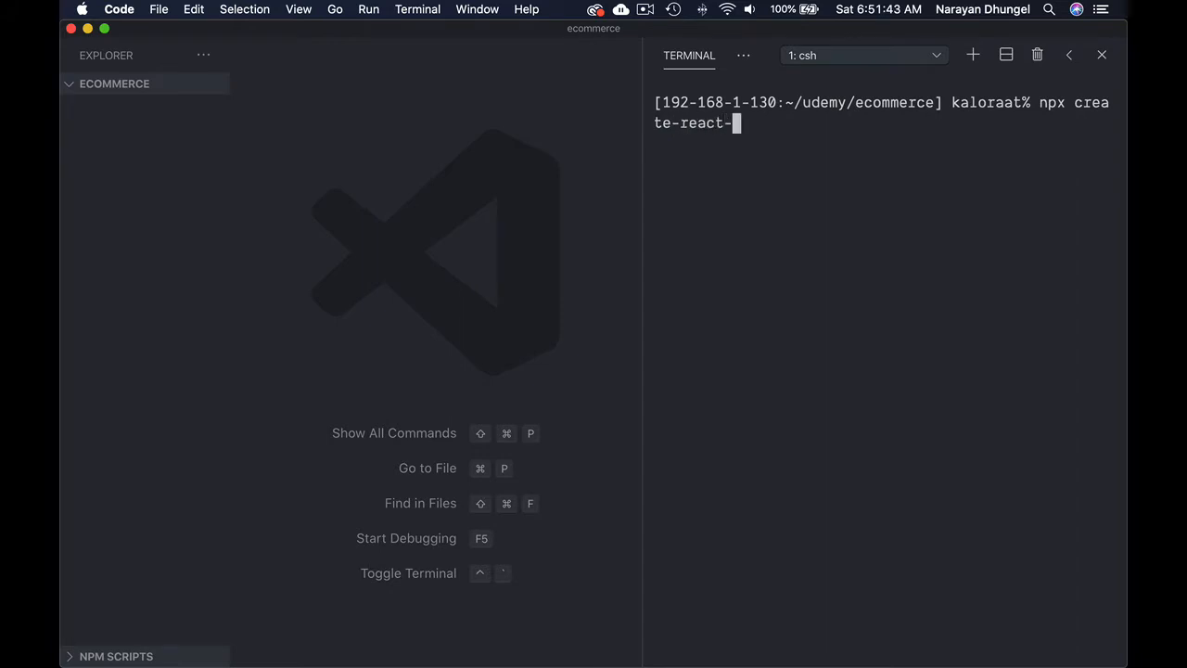
type("app")
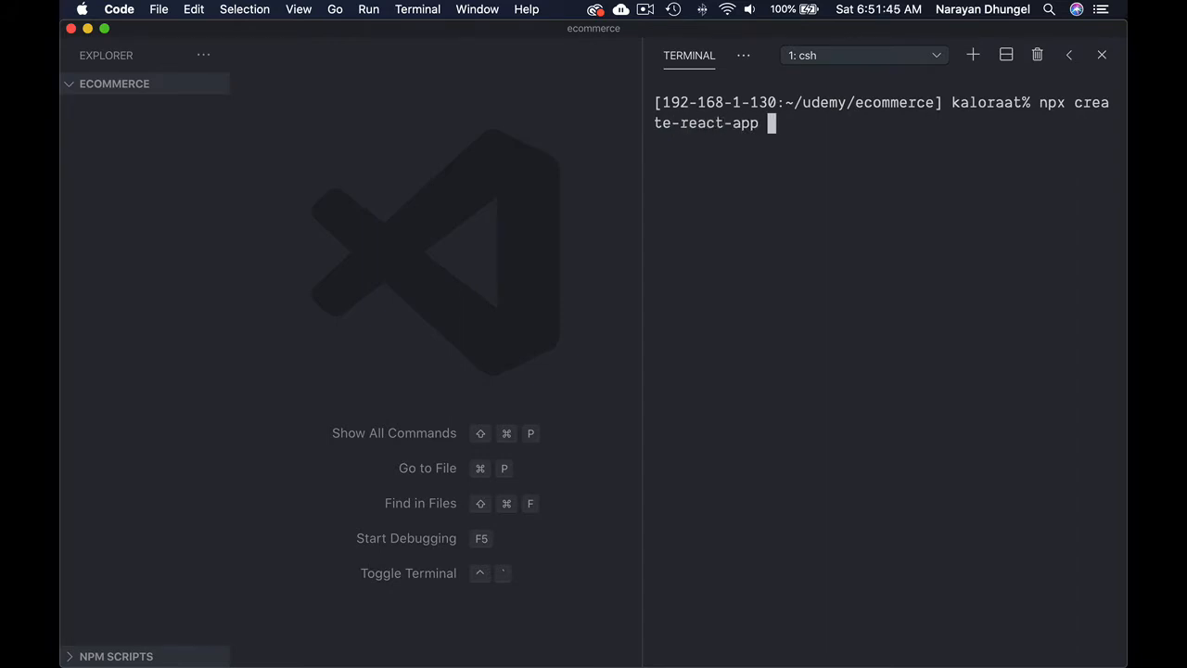
type("client")
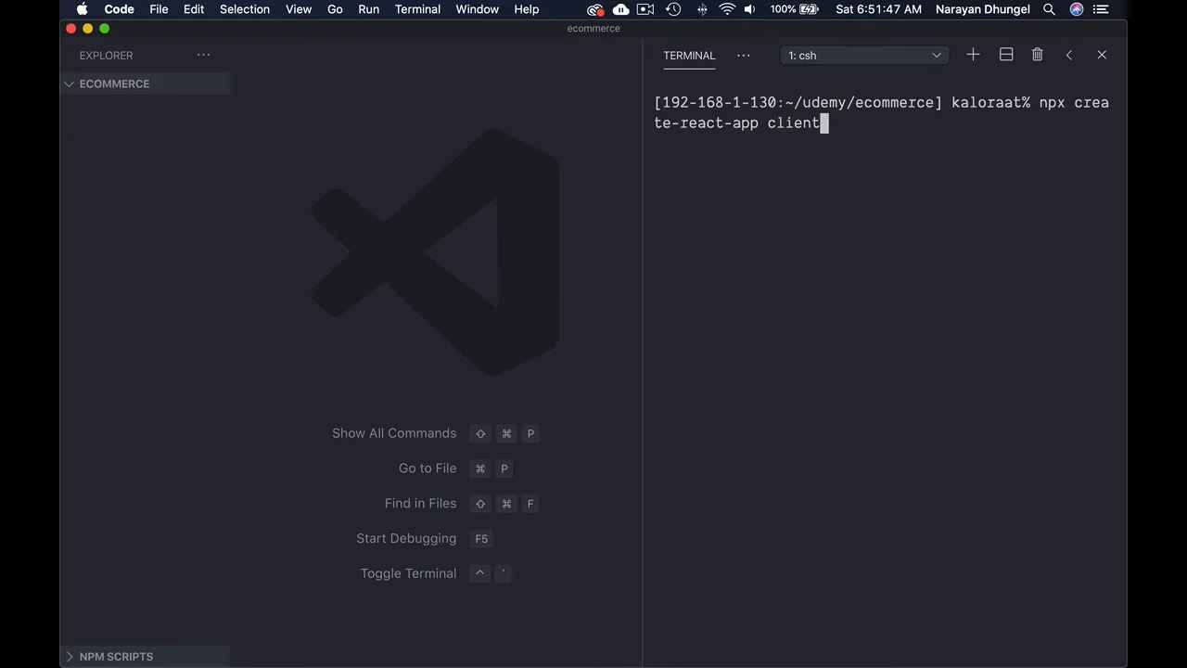
key("enter")
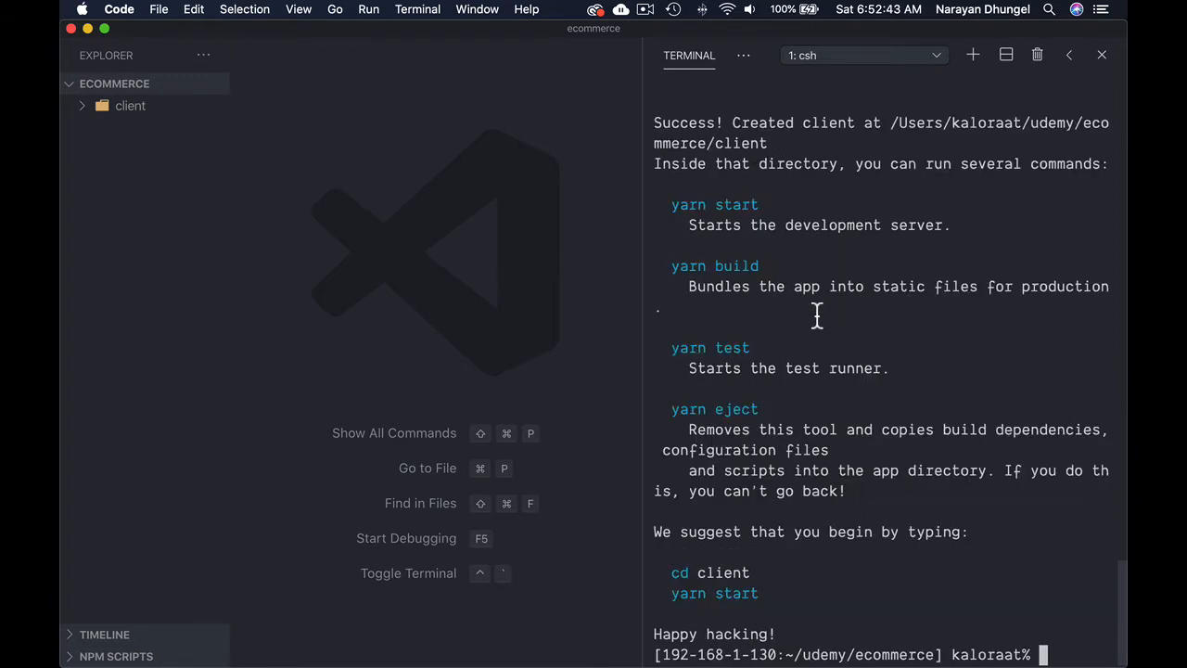
mouse_move(714, 612)
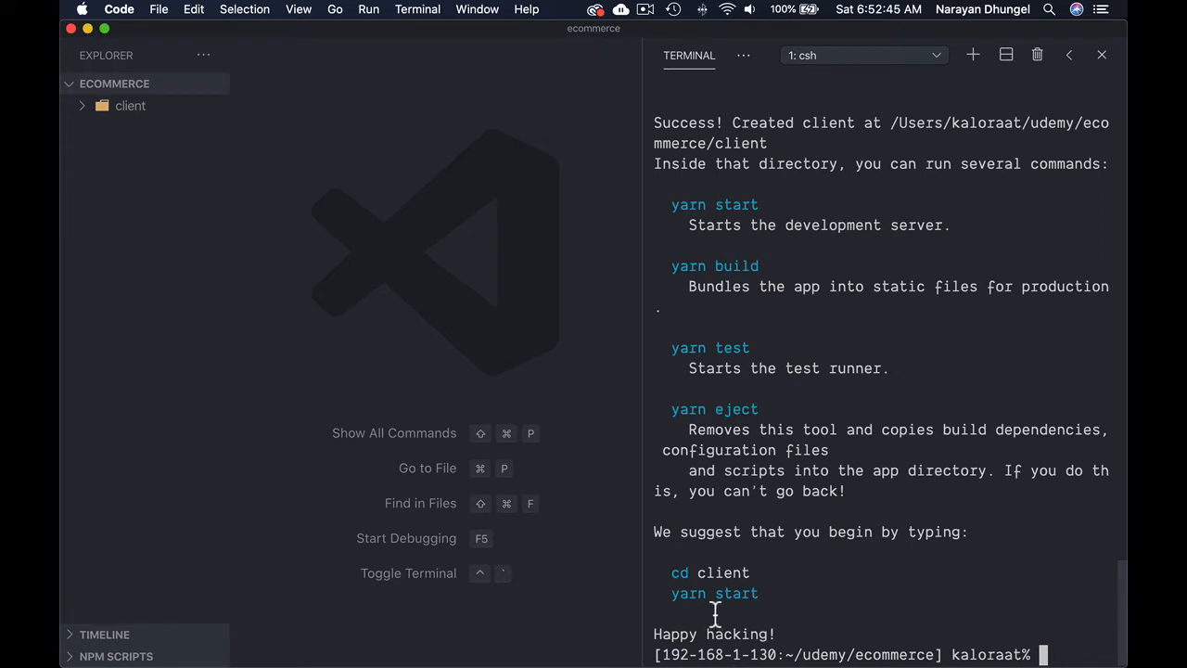
mouse_move(885, 597)
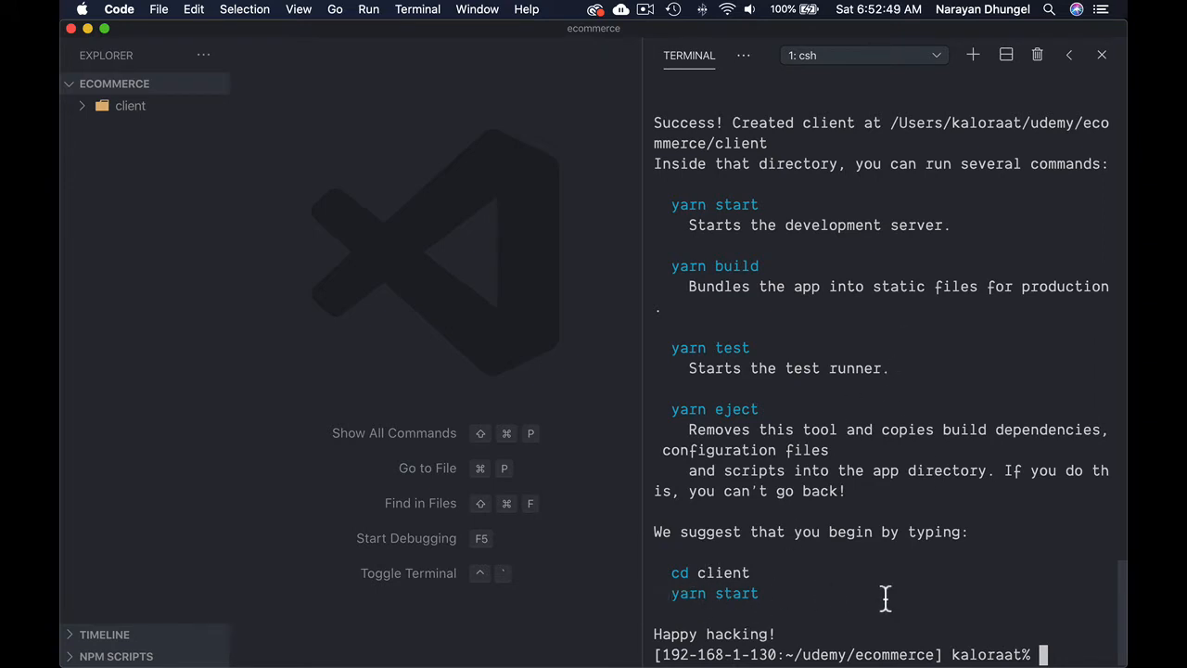
Step: Move into the client folder and run npm start until the dev server compiles successfully
type("cd client")
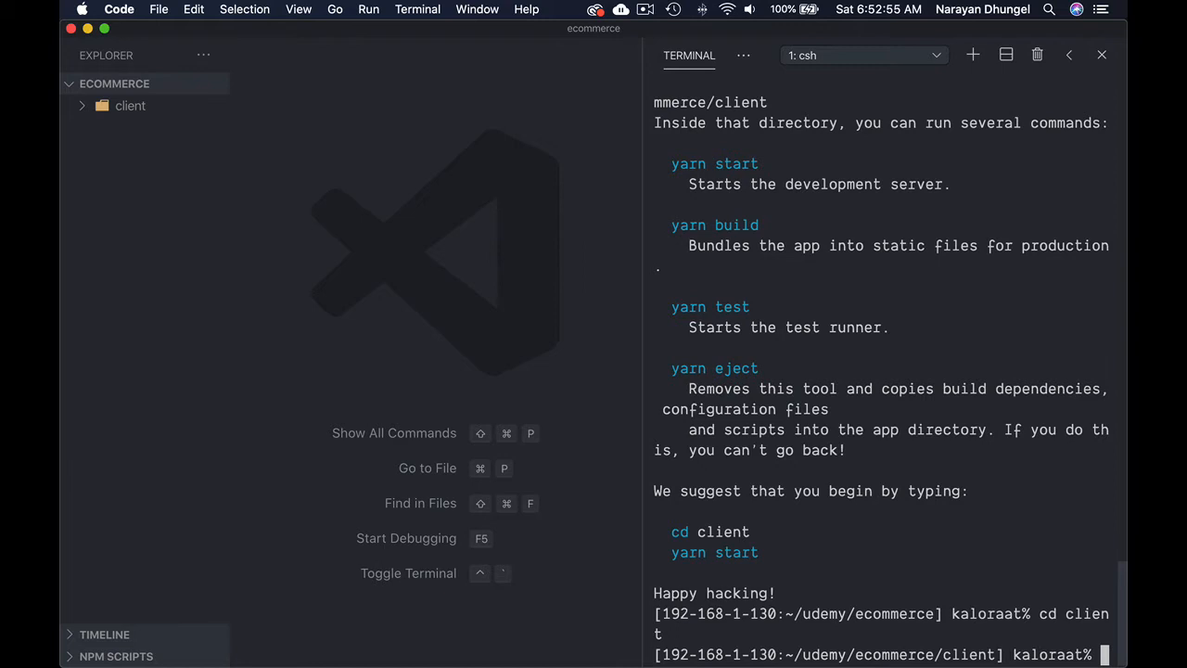
type("npm start")
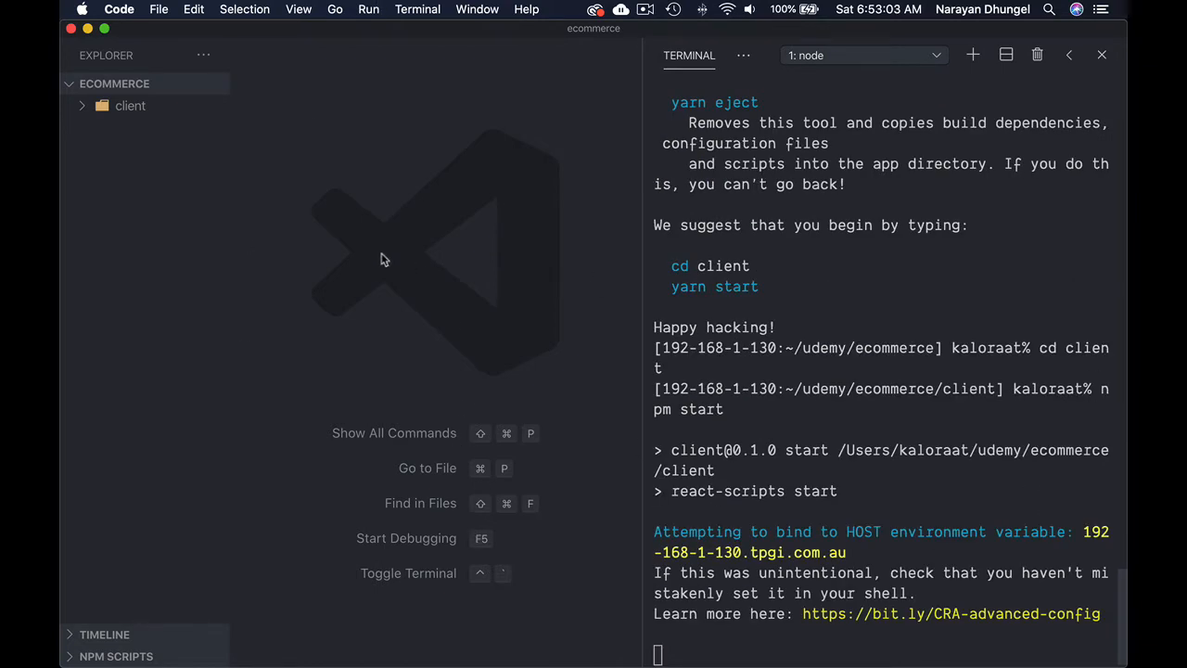
left_click(130, 104)
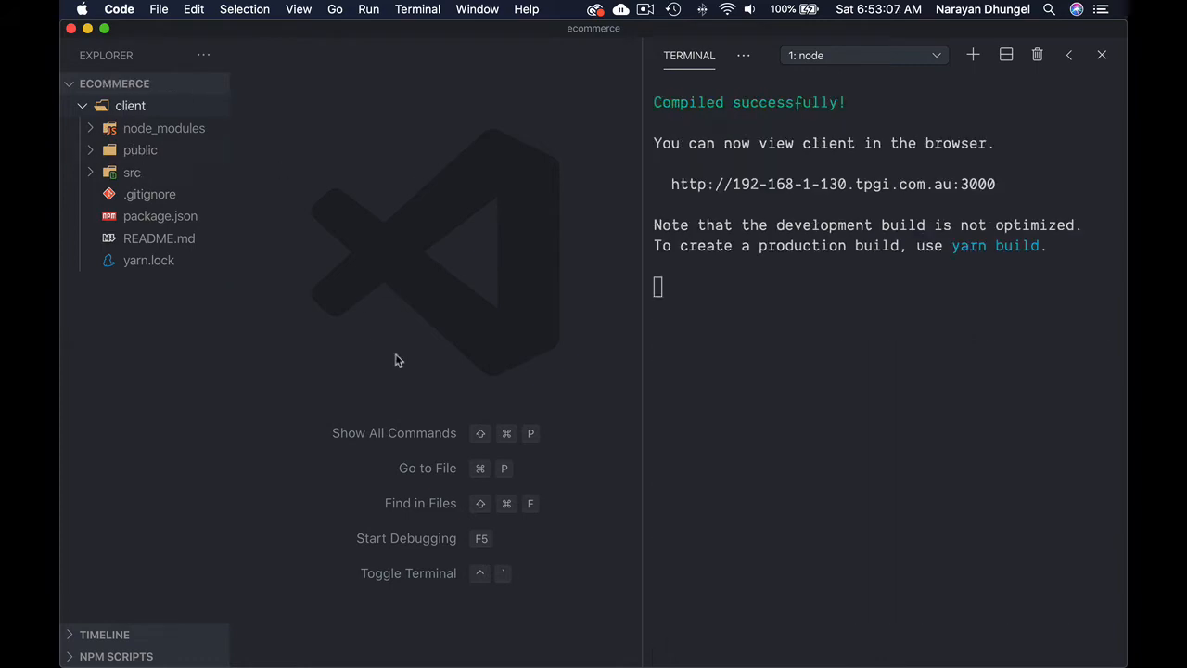
mouse_move(463, 230)
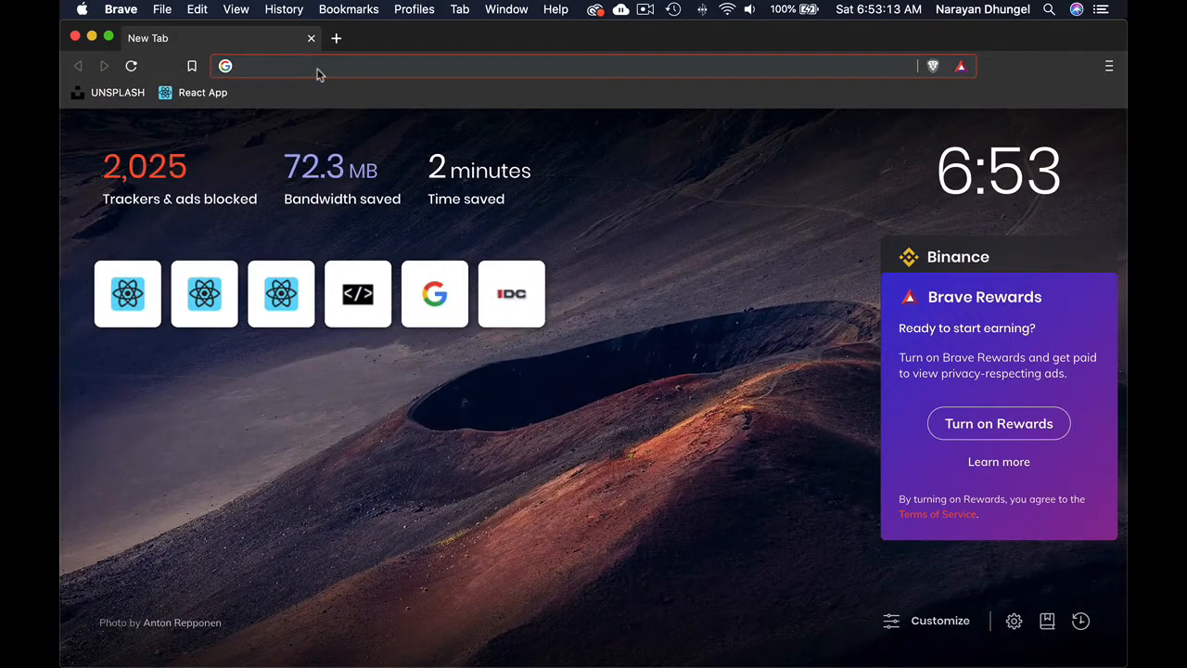
type("localhost:3000")
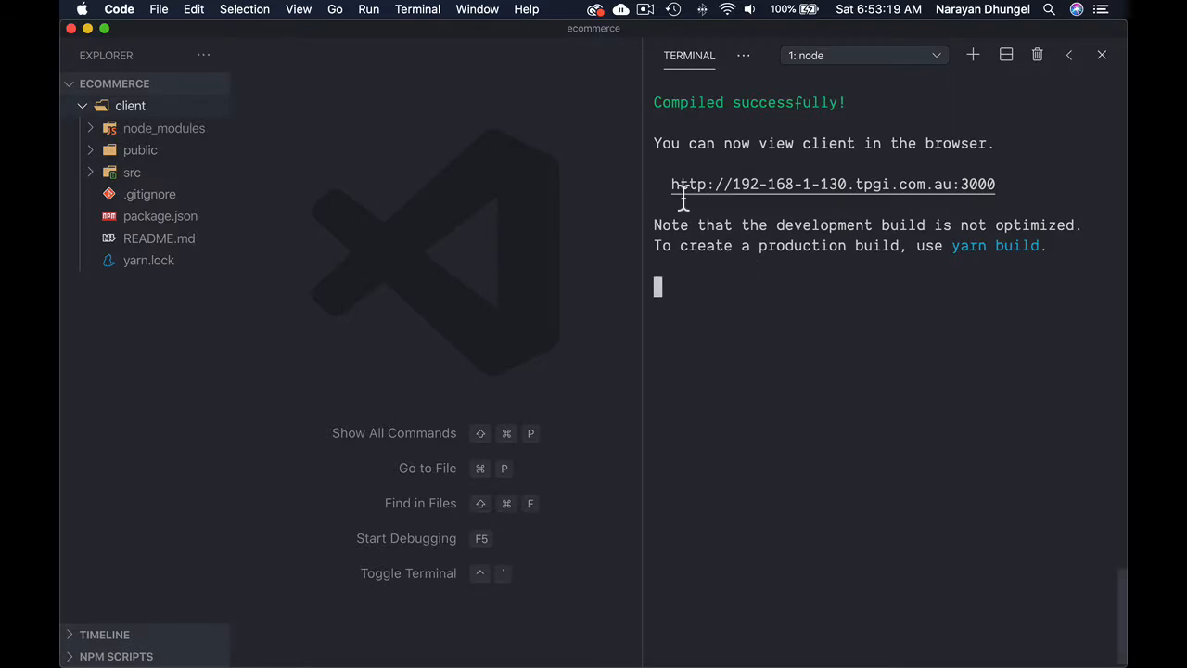
mouse_move(693, 208)
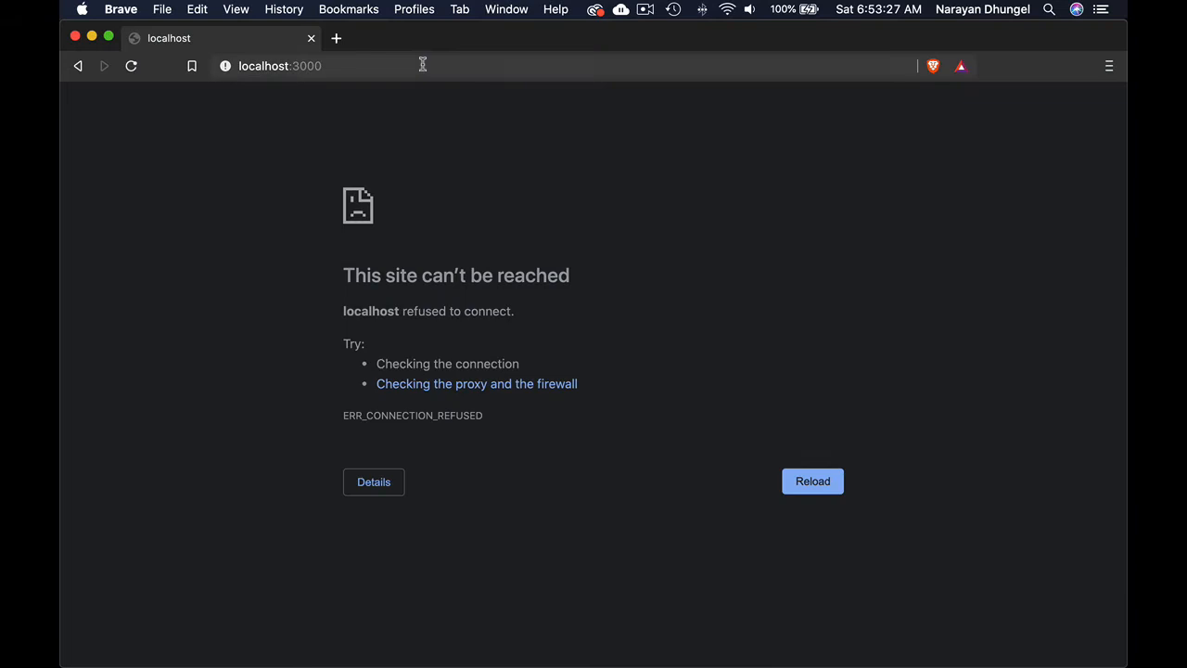
type("192-168-1-130.tpgi.com.au:3000")
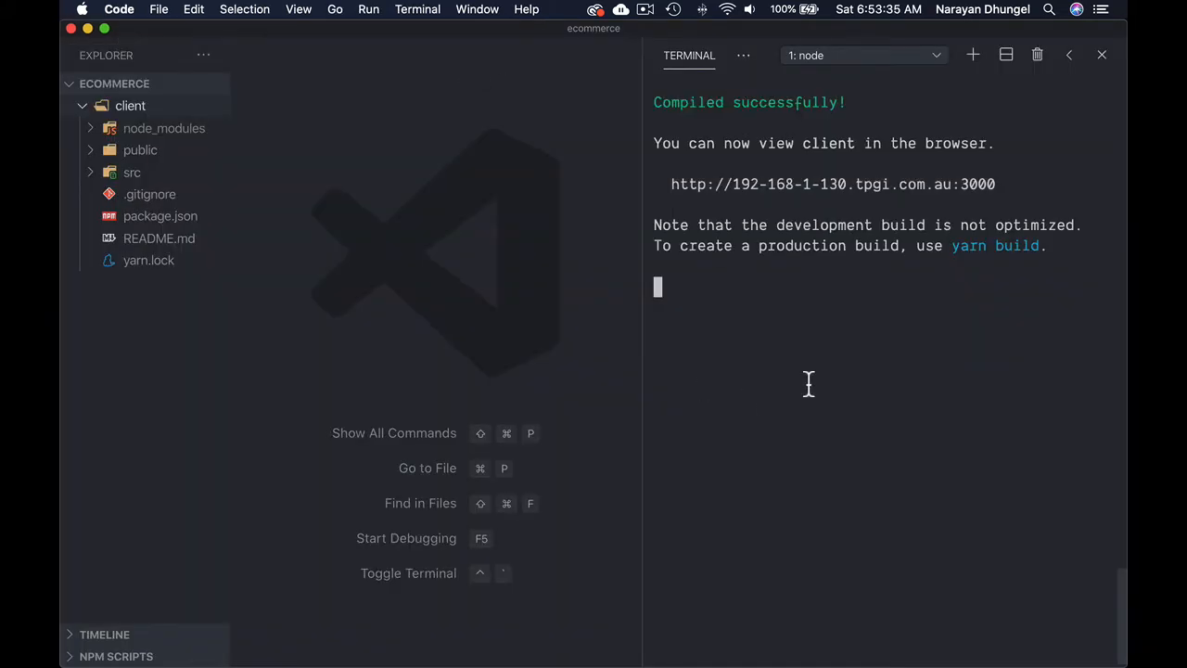
mouse_move(812, 428)
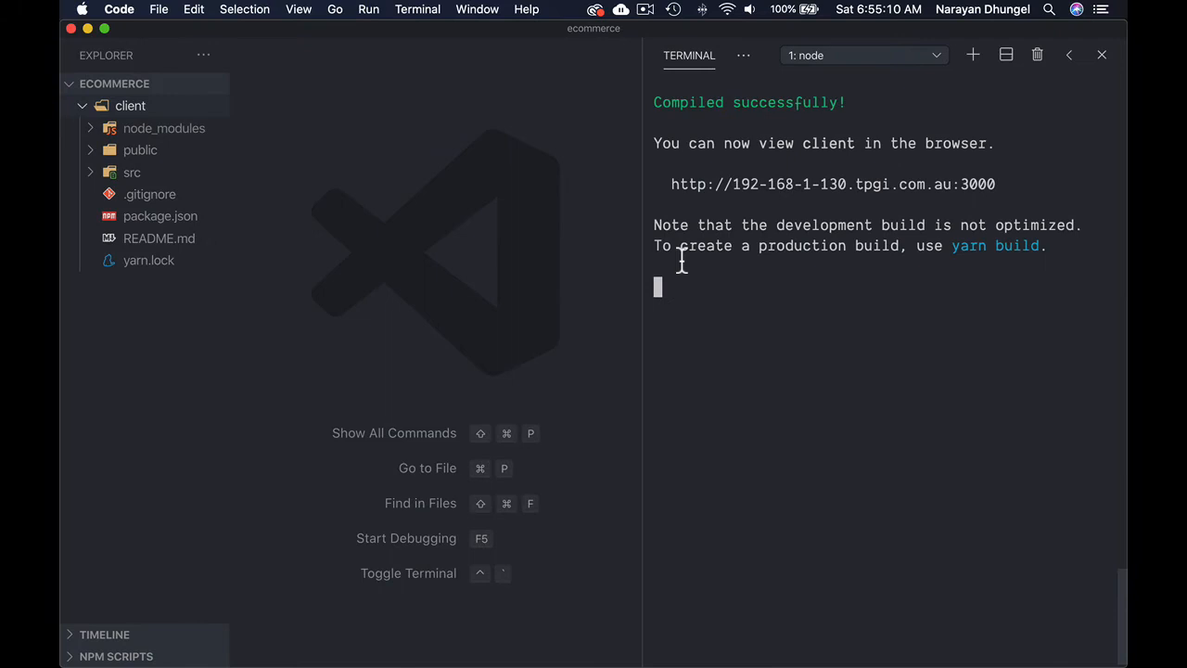
mouse_move(586, 256)
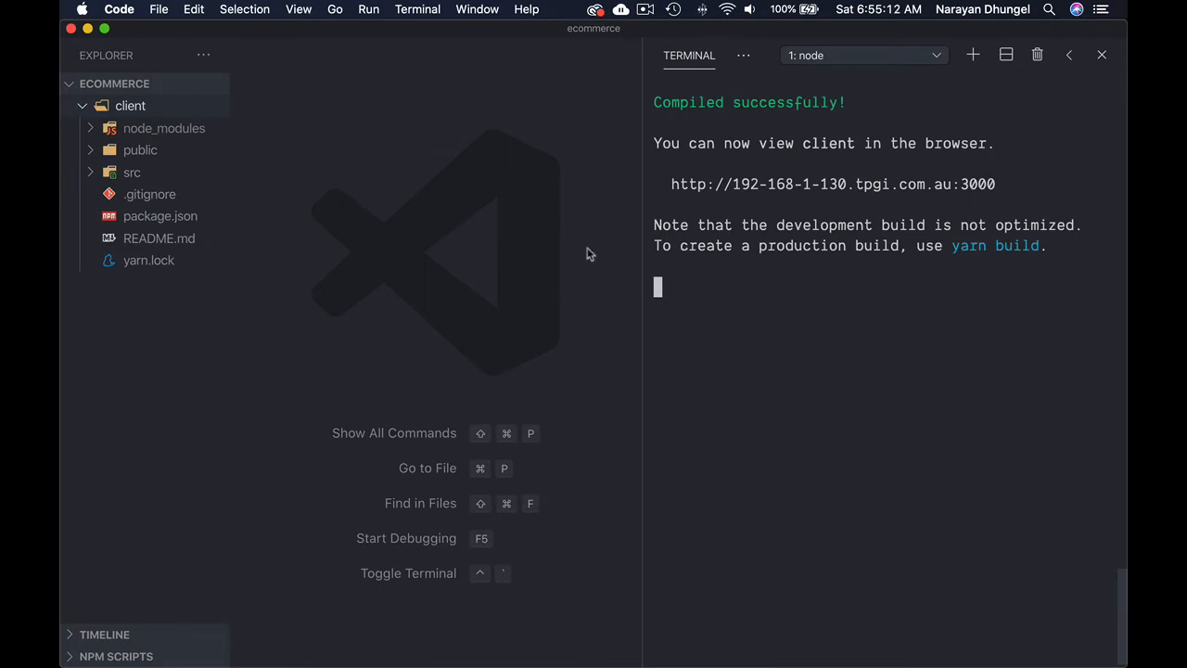
mouse_move(306, 213)
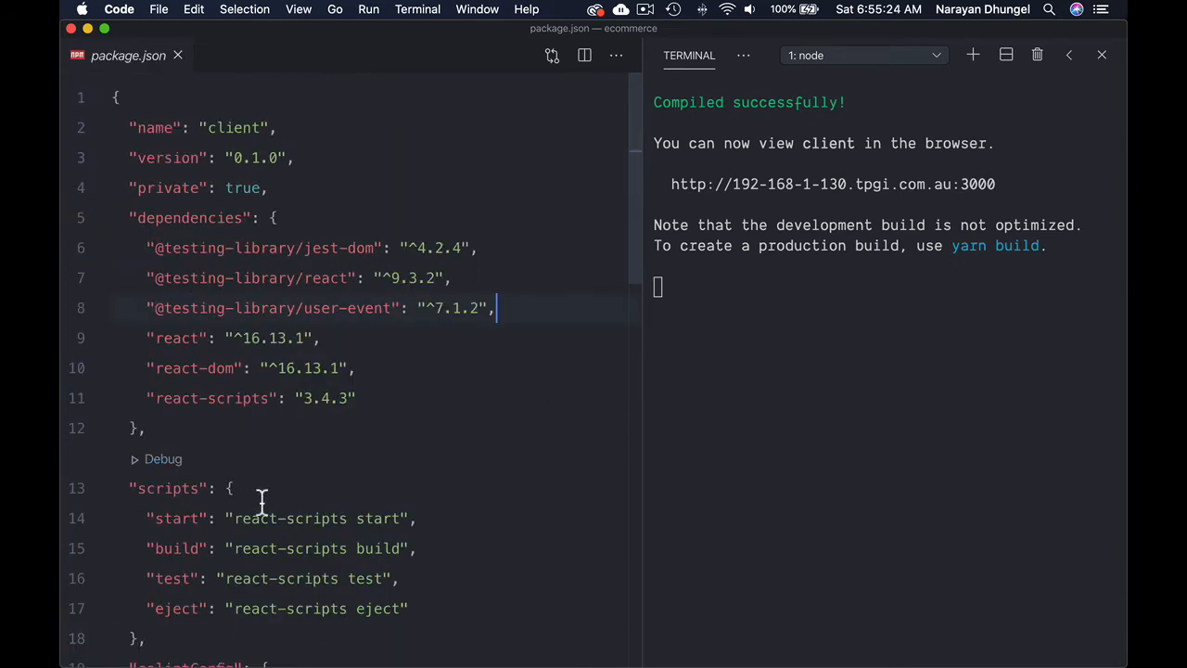
Step: Change the package.json start script to "HOST=localhost react-scripts start"
scroll("down", 3)
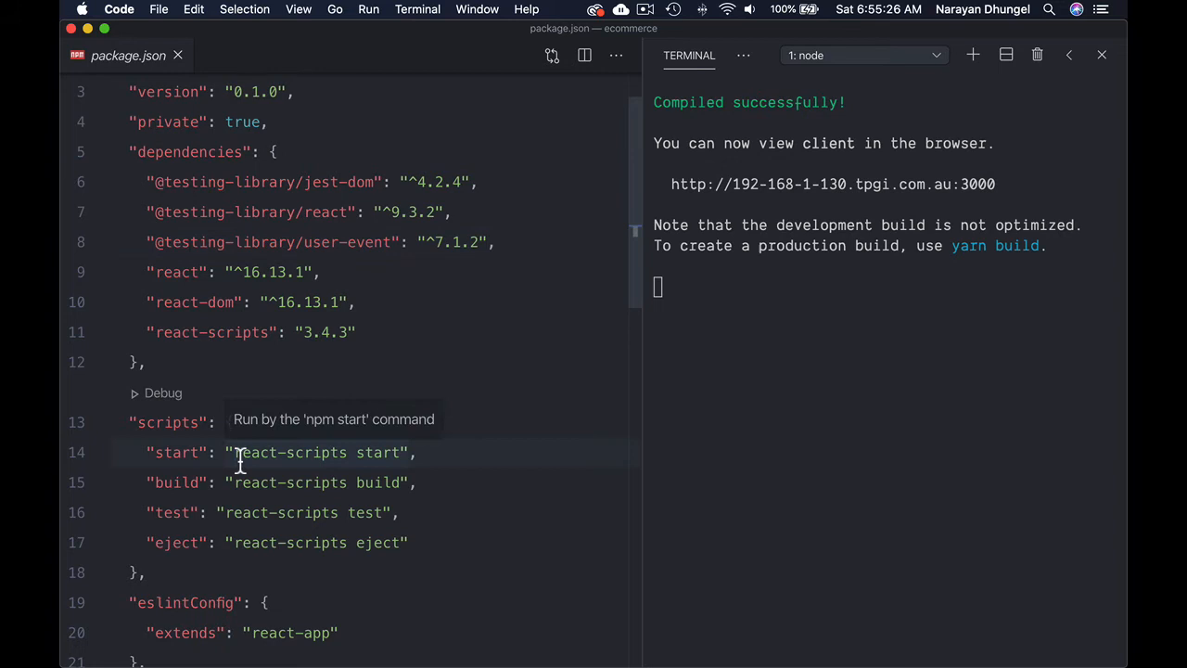
type("HOST")
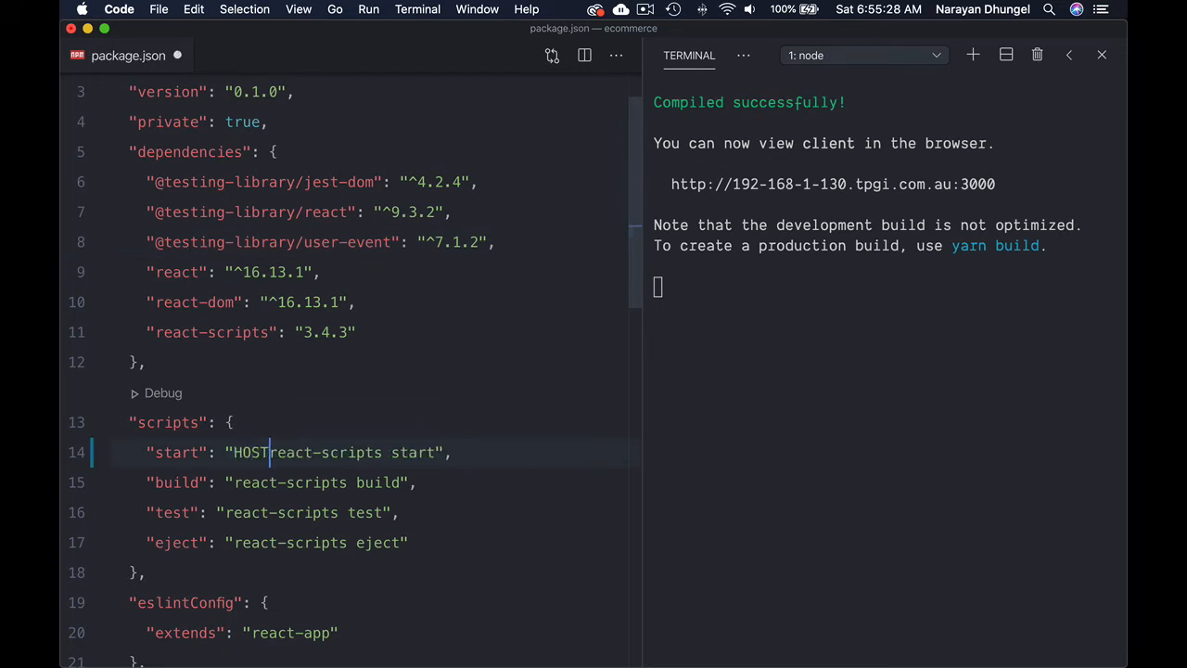
type("=local")
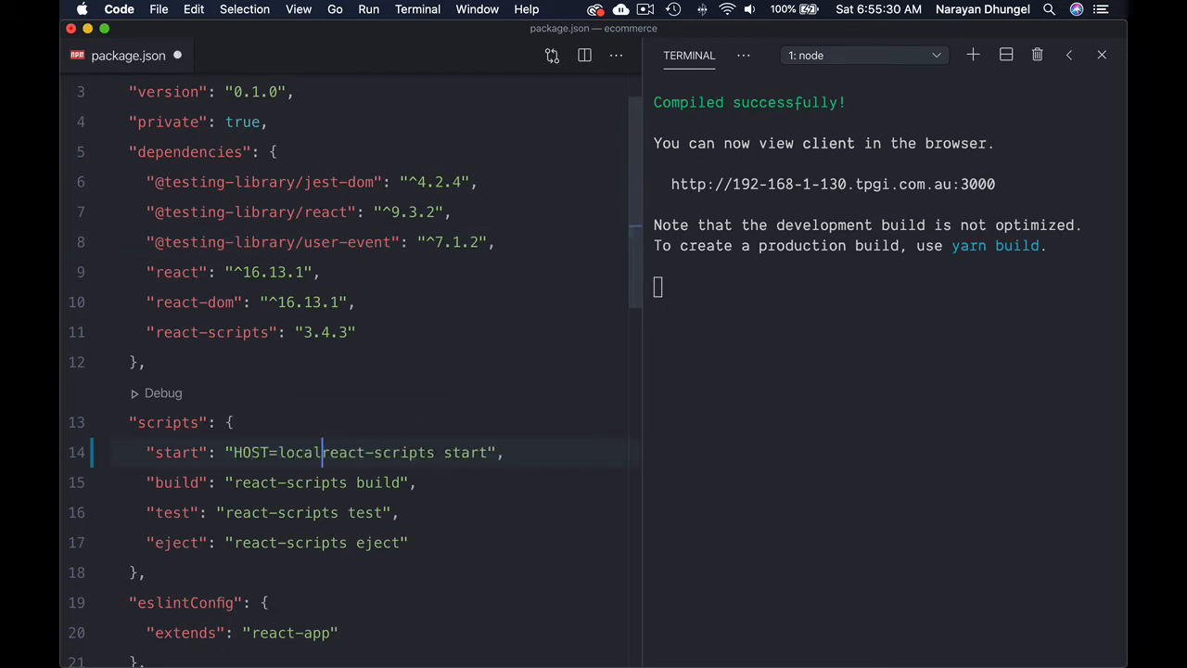
type("host")
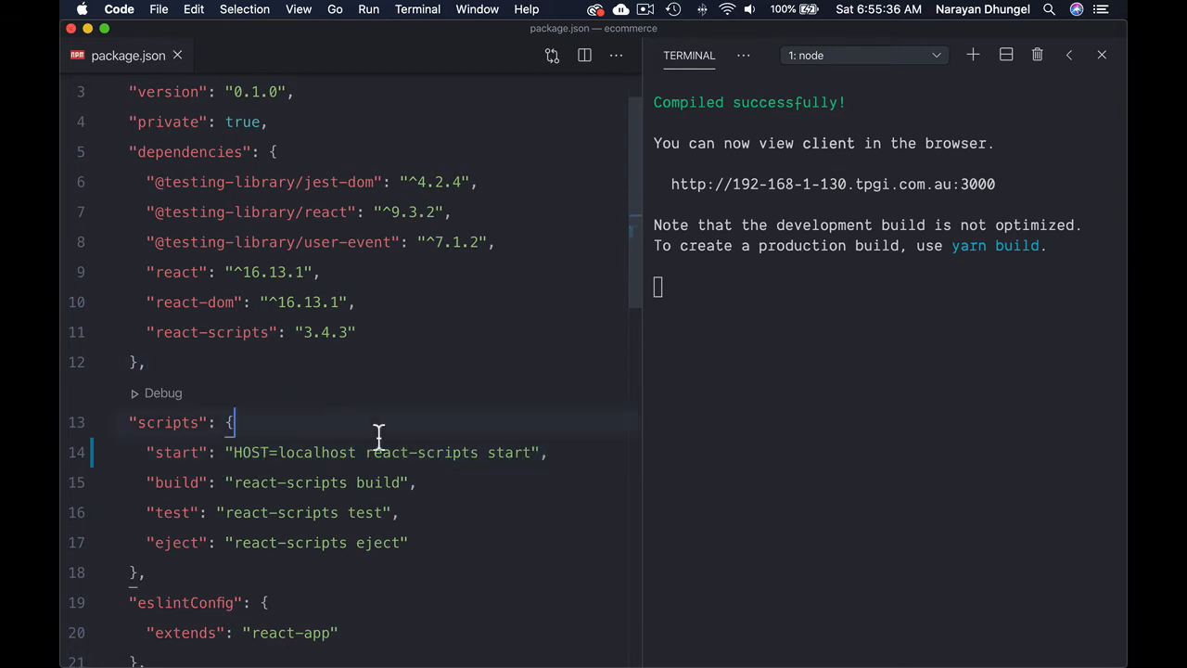
Step: Stop the dev server with Ctrl+C and rerun npm start so it serves at localhost:3000
key("ctrl+c")
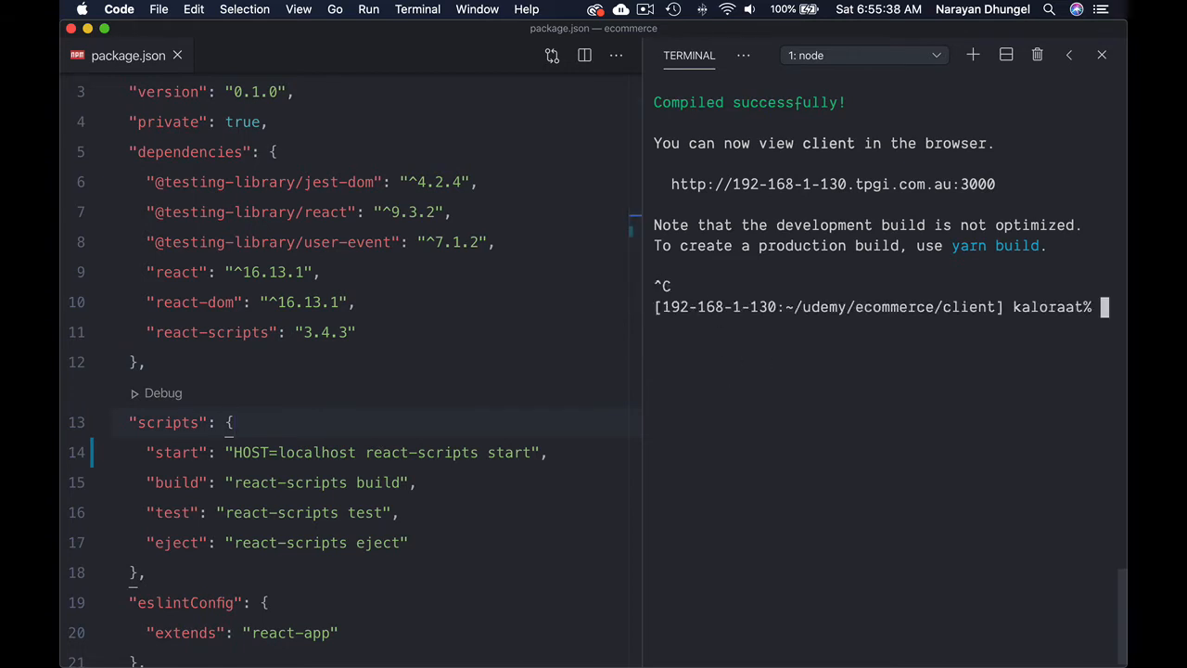
type("npm start")
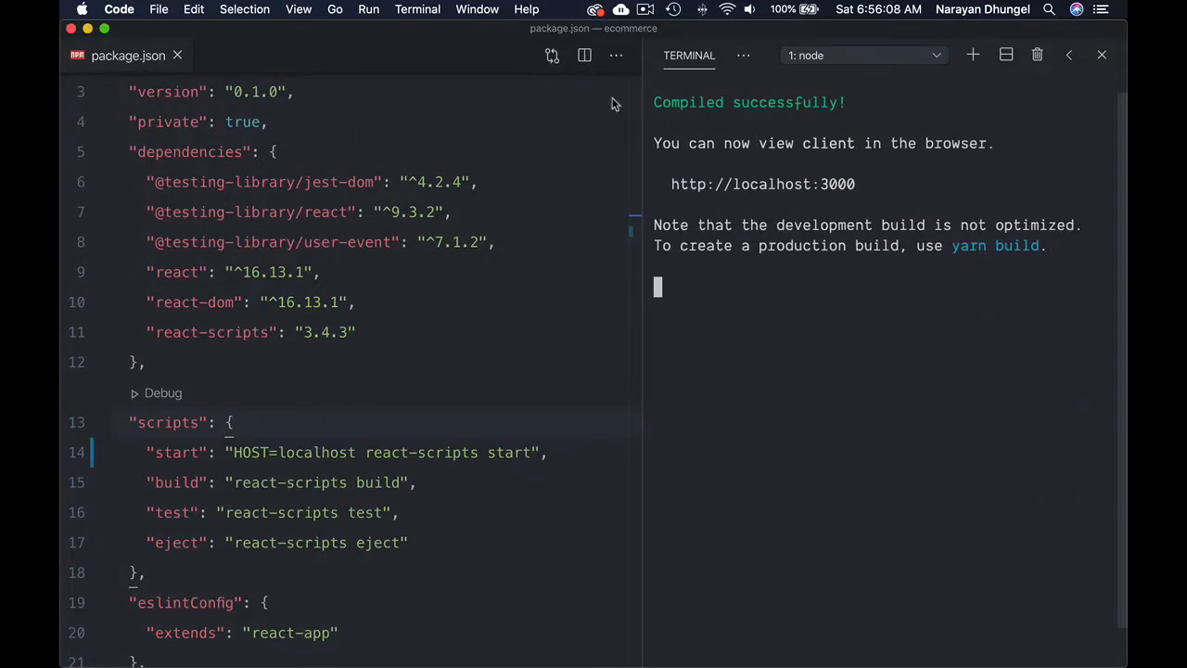
mouse_move(786, 378)
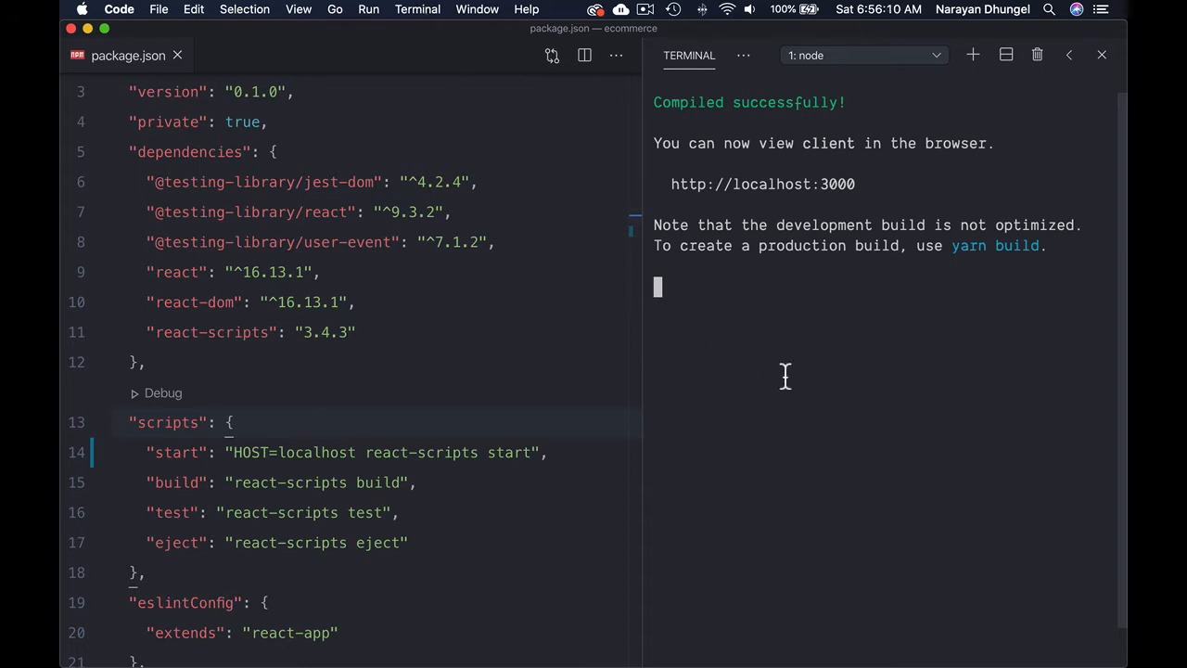
left_click(415, 9)
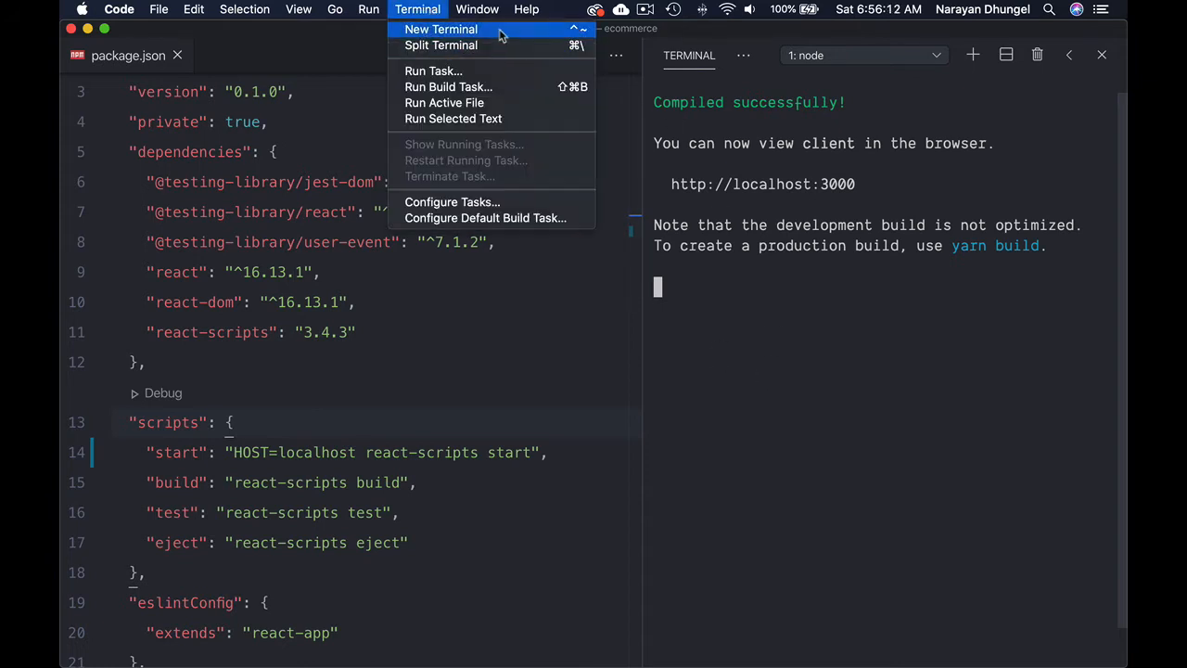
left_click(441, 30)
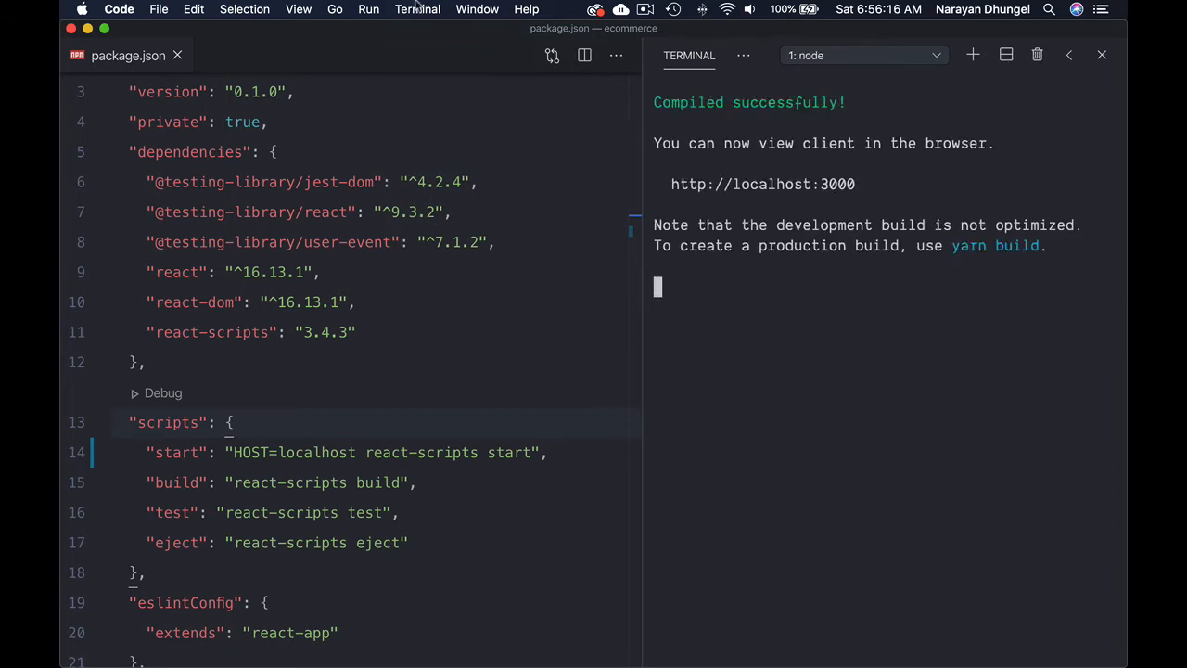
Step: Close the package.json editor and hide the terminal panel, leaving only the explorer
left_click(417, 9)
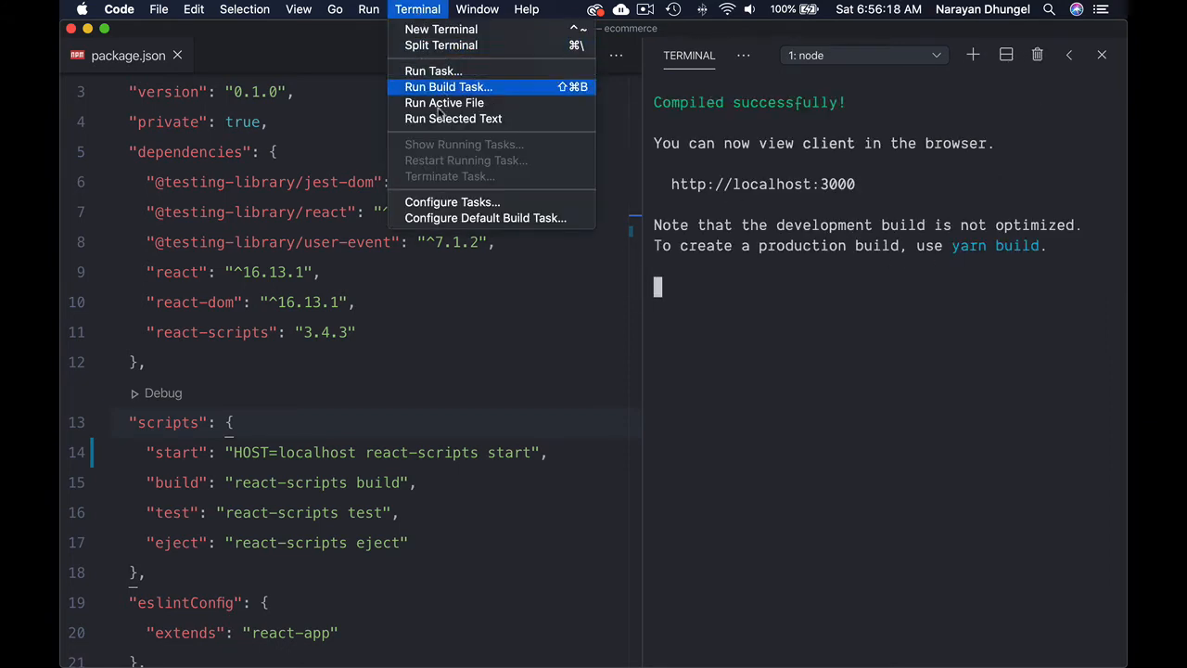
left_click(476, 9)
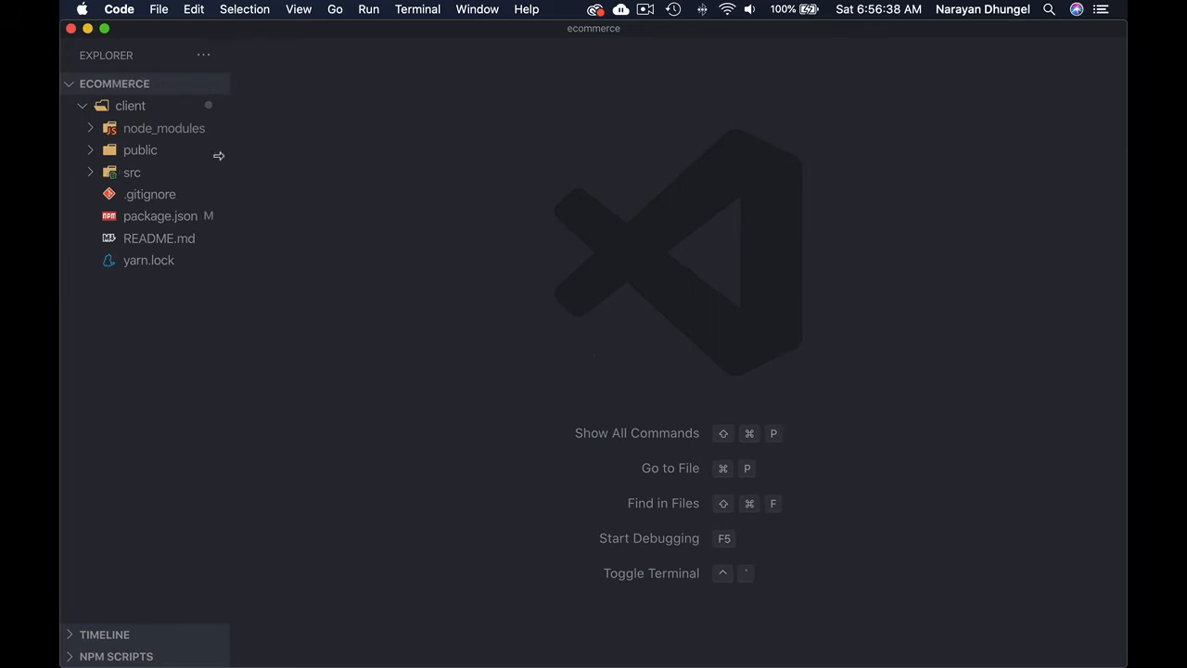
mouse_move(351, 119)
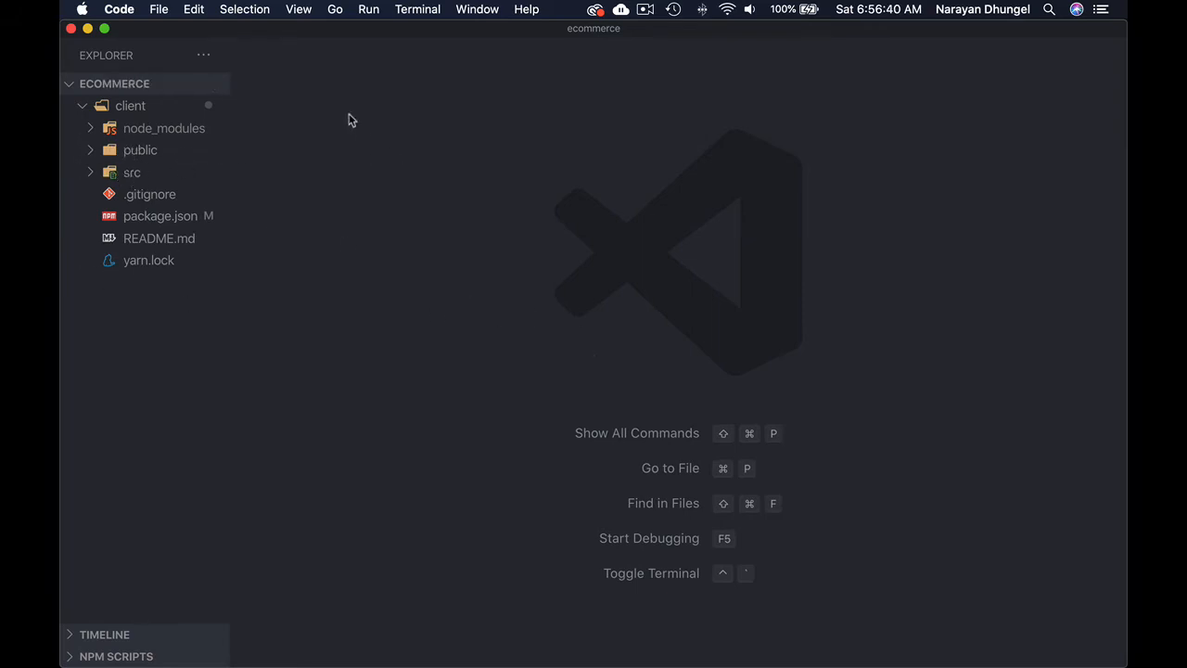
mouse_move(362, 212)
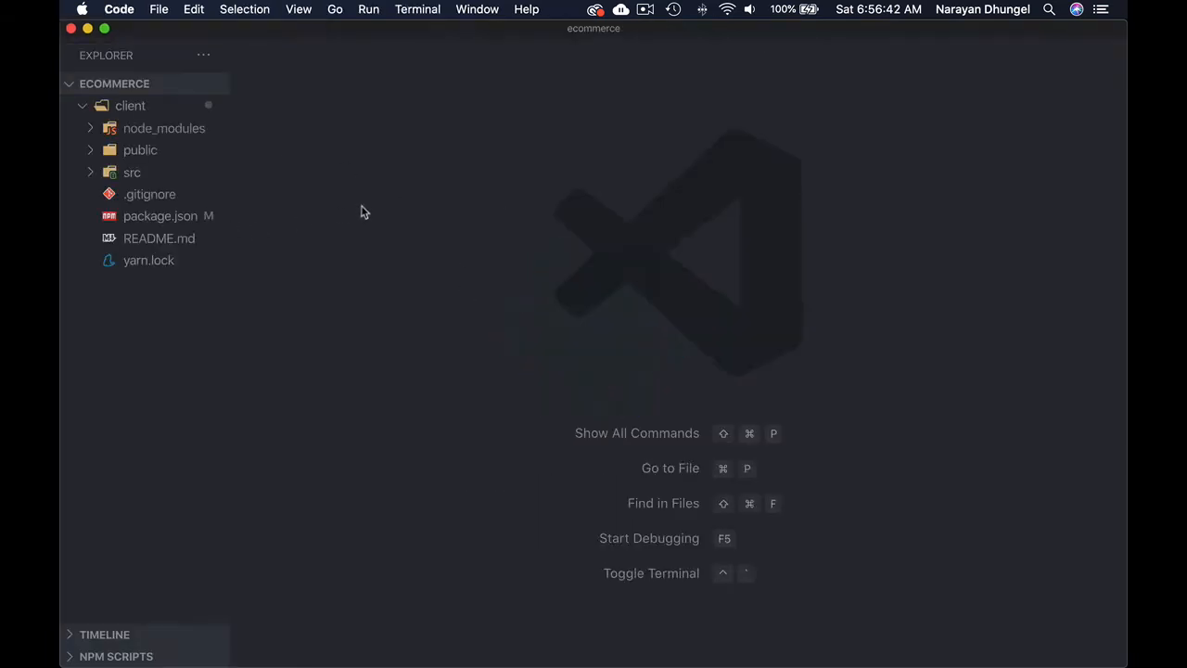
Step: Review the generated App.js component markup in src, then bring up index.js
left_click(132, 173)
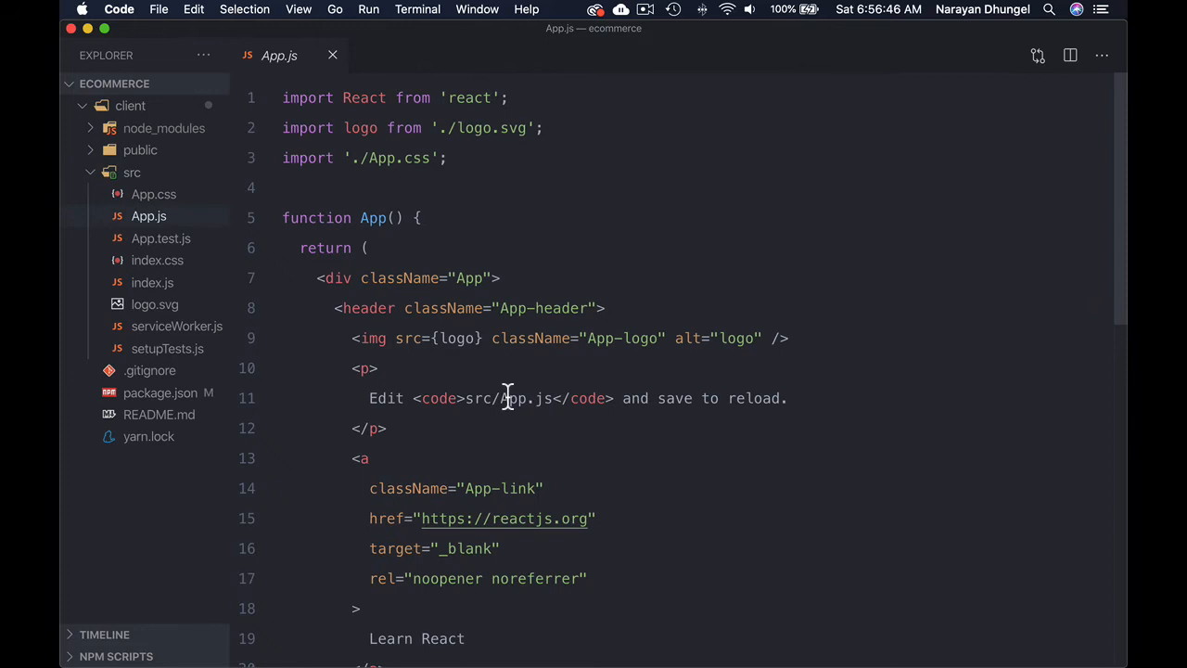
scroll("down", 3)
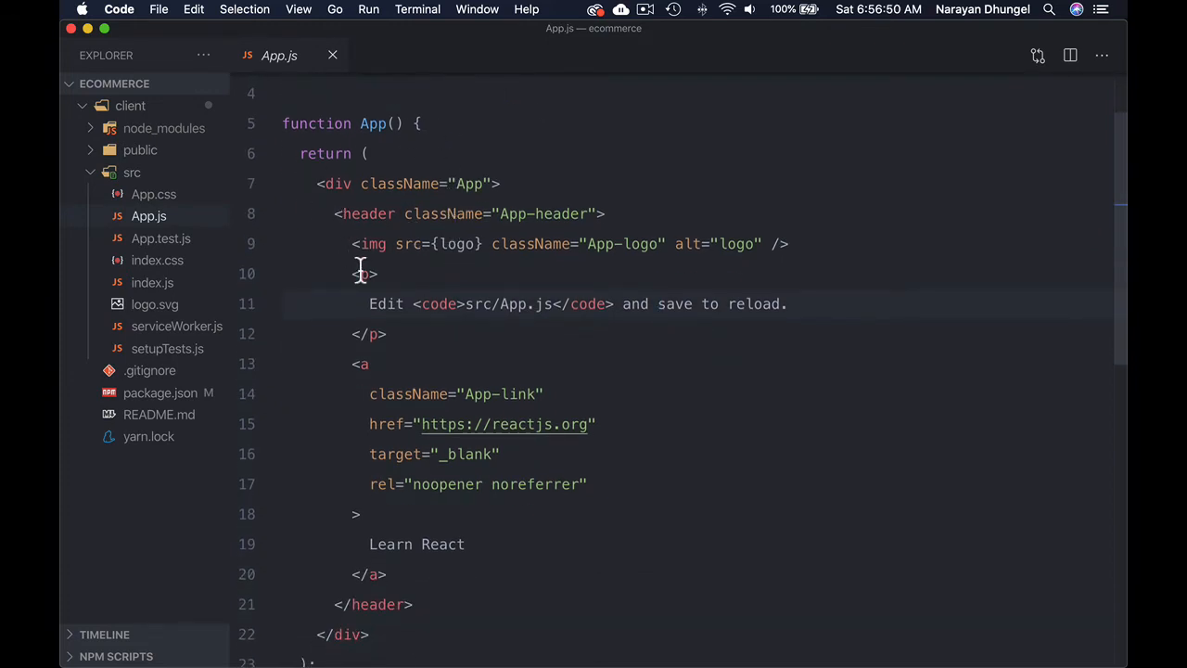
left_click(786, 243)
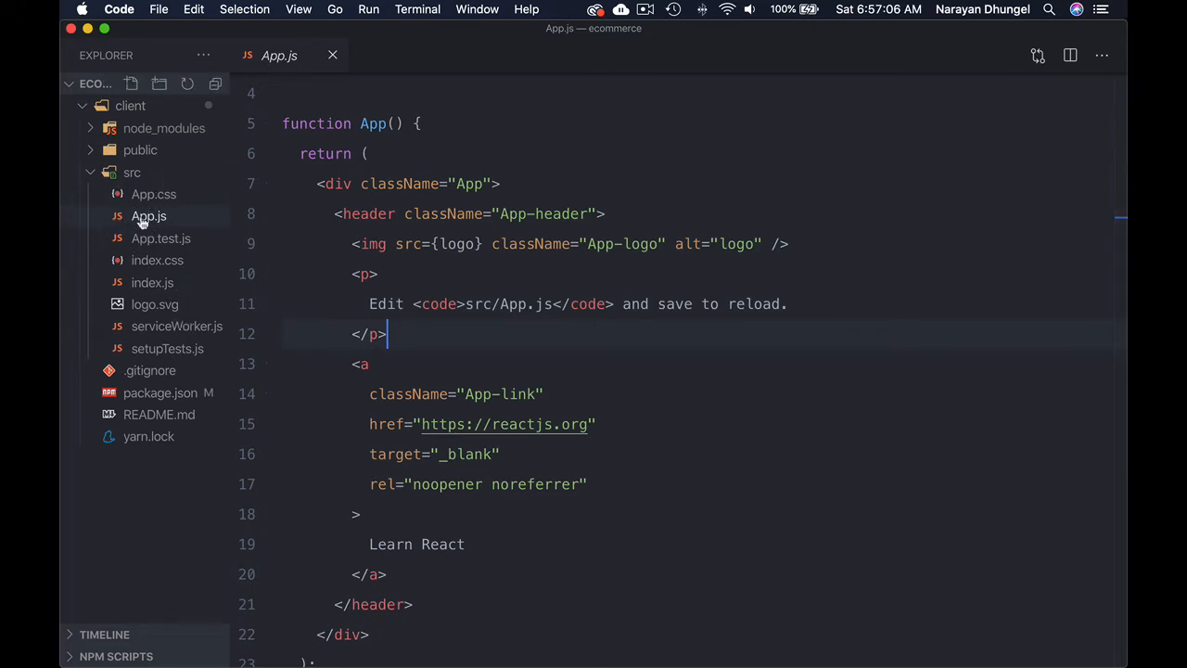
scroll("down", 3)
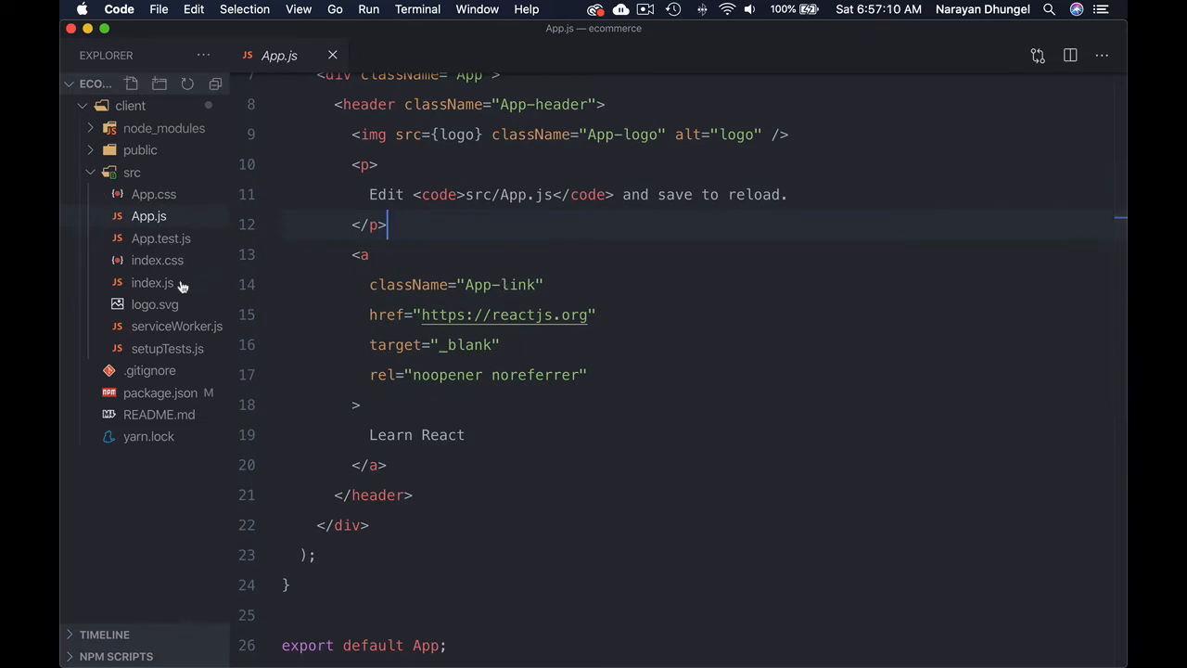
mouse_move(152, 282)
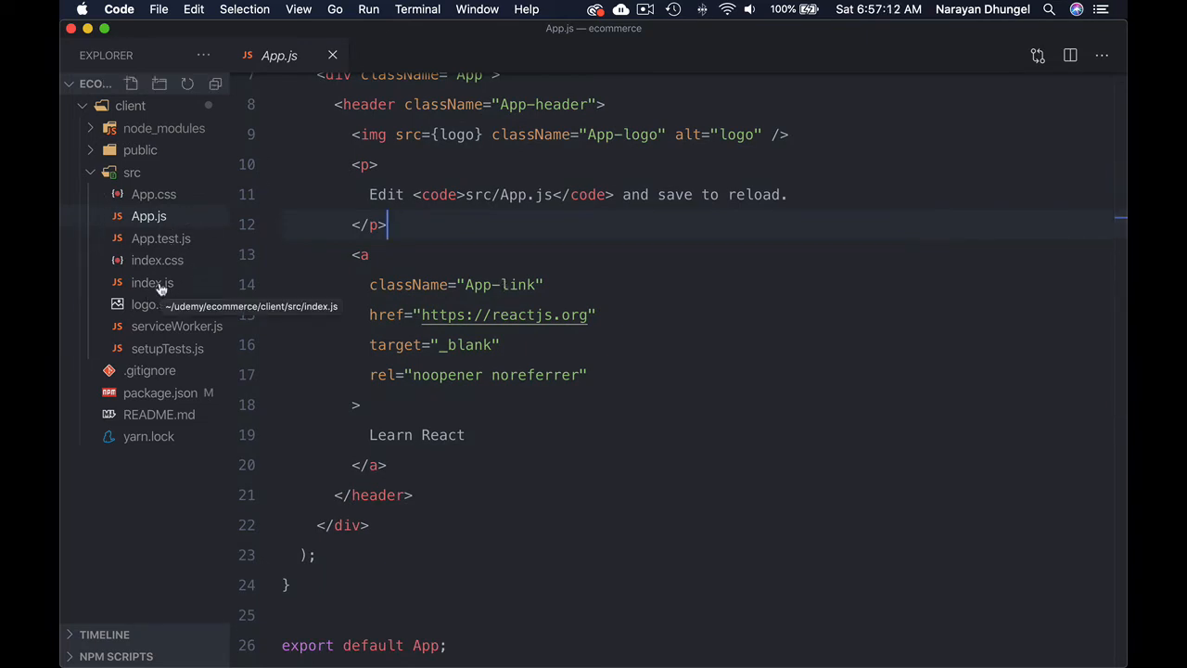
left_click(152, 282)
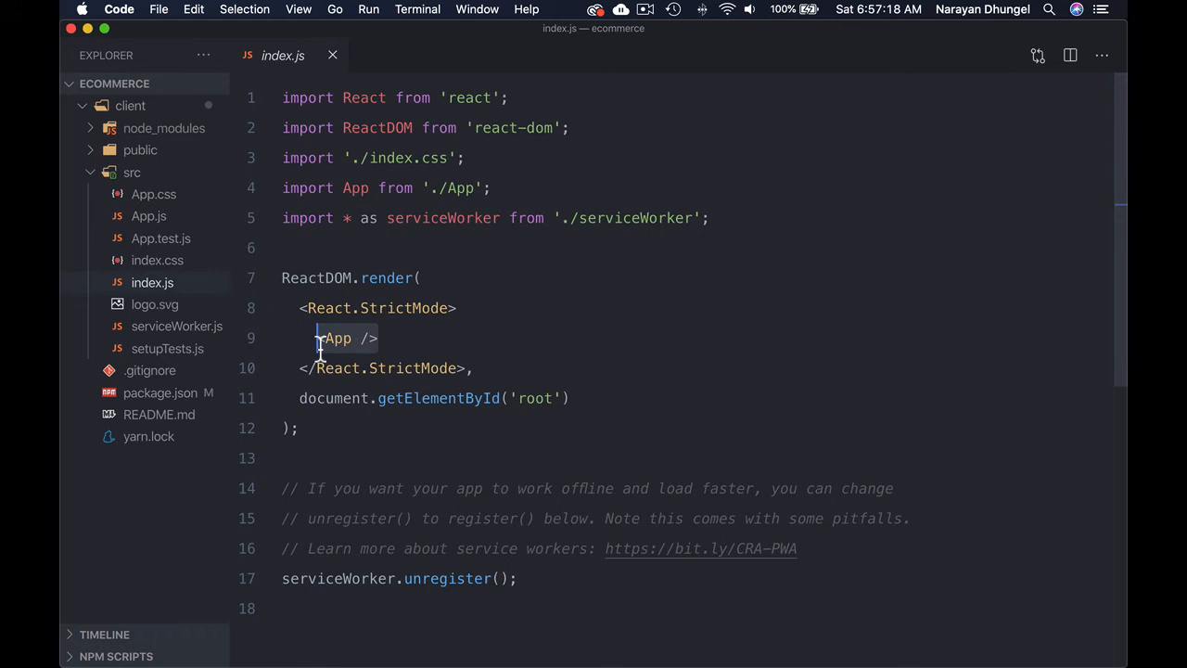
Step: Inspect where index.js renders App into root, then expand the public folder
left_click(438, 337)
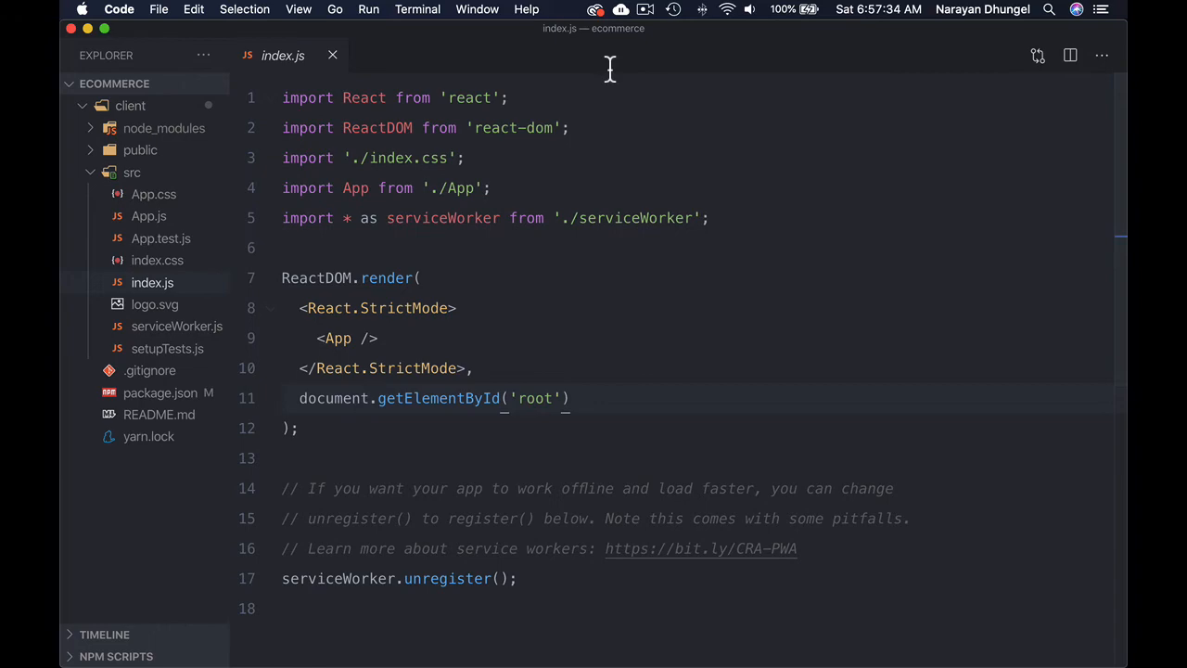
left_click(139, 149)
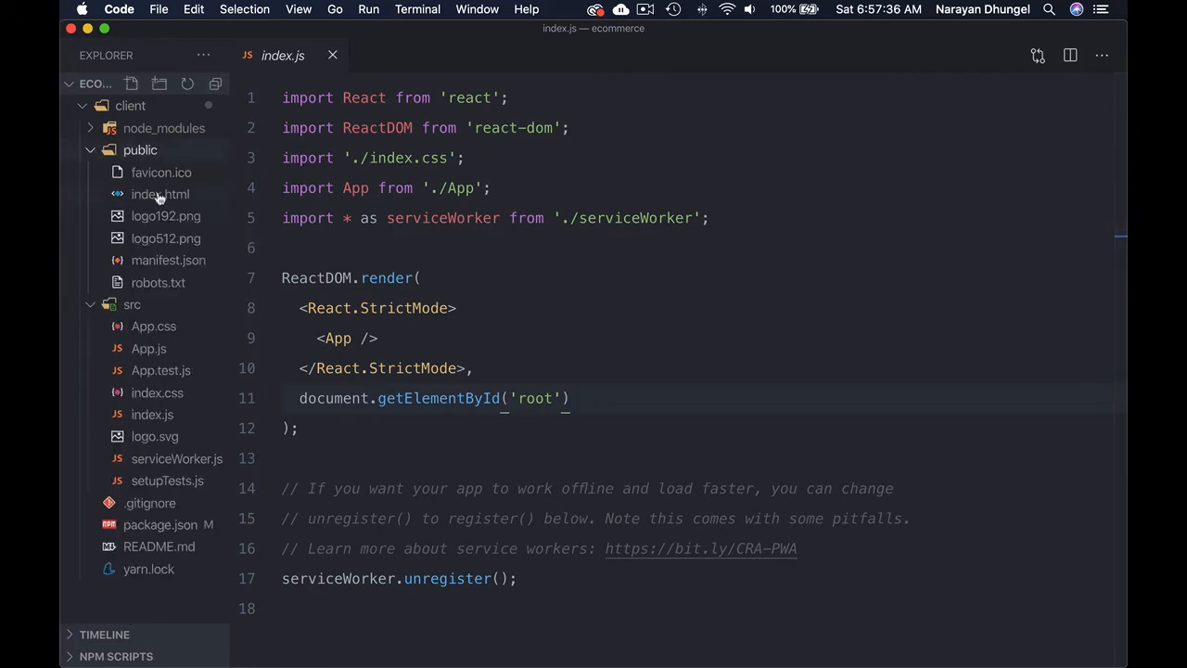
Step: Read through public/index.html with its root div, then close the editor
left_click(159, 195)
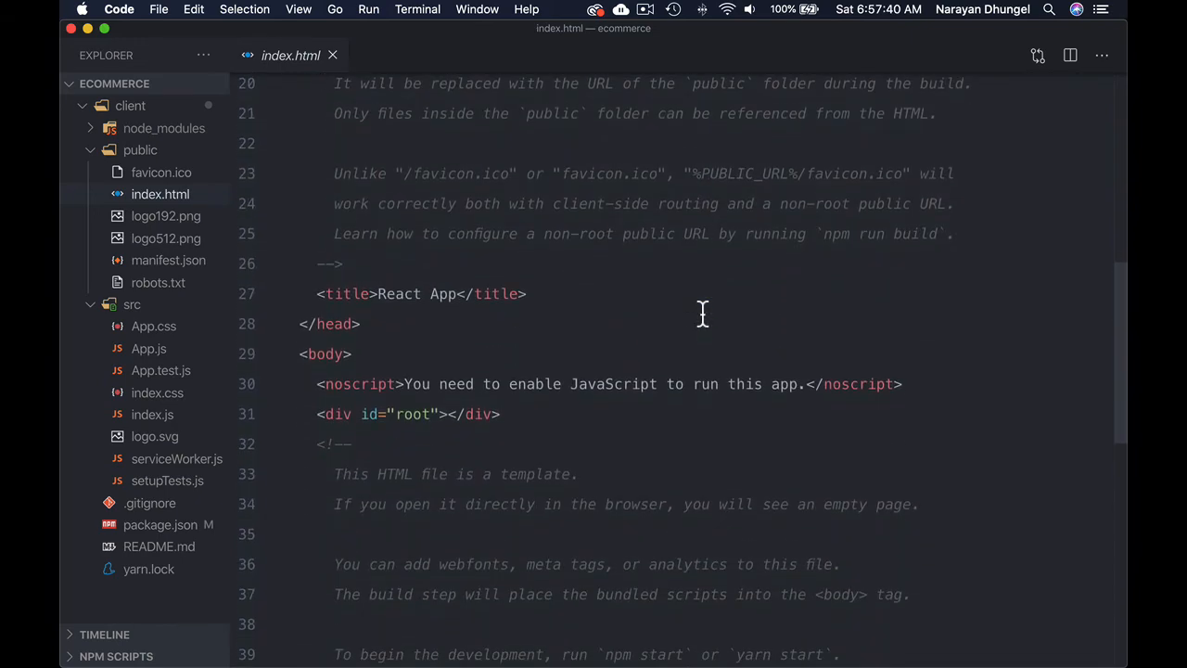
scroll("down", 3)
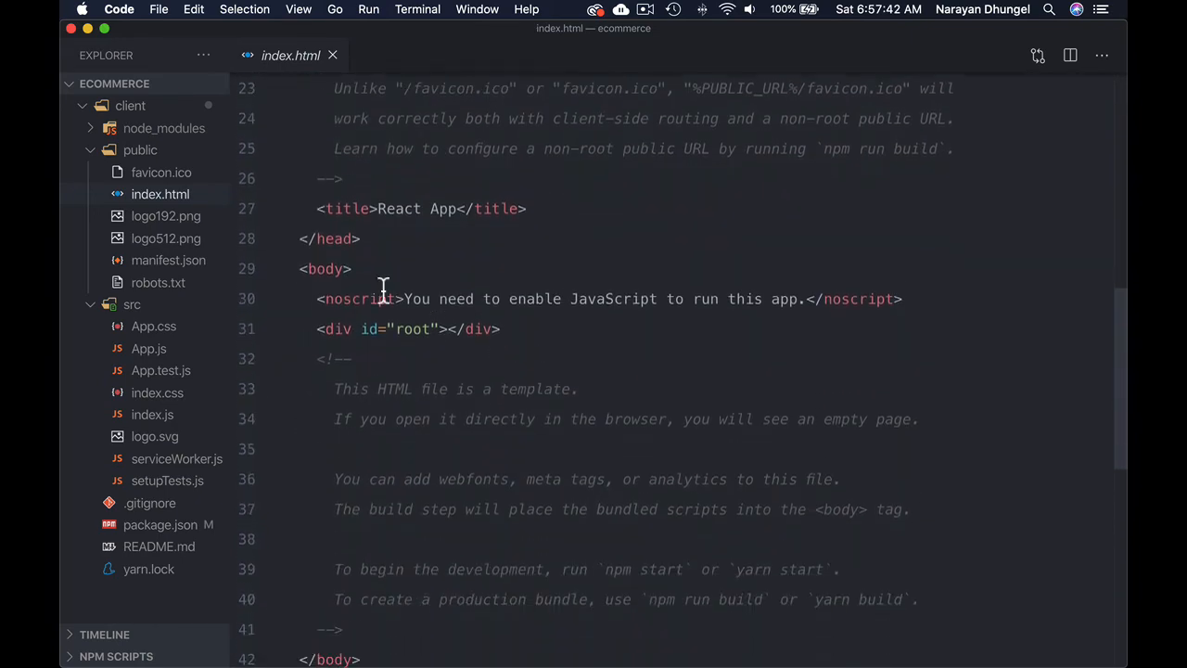
scroll("up", 3)
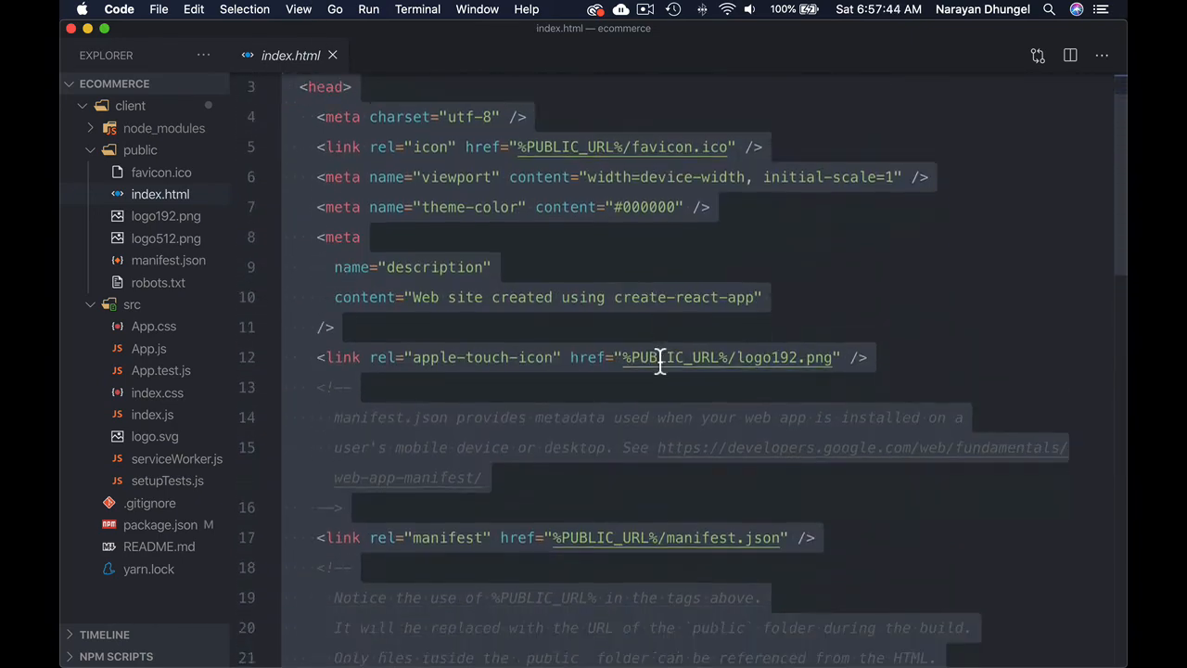
scroll("down", 3)
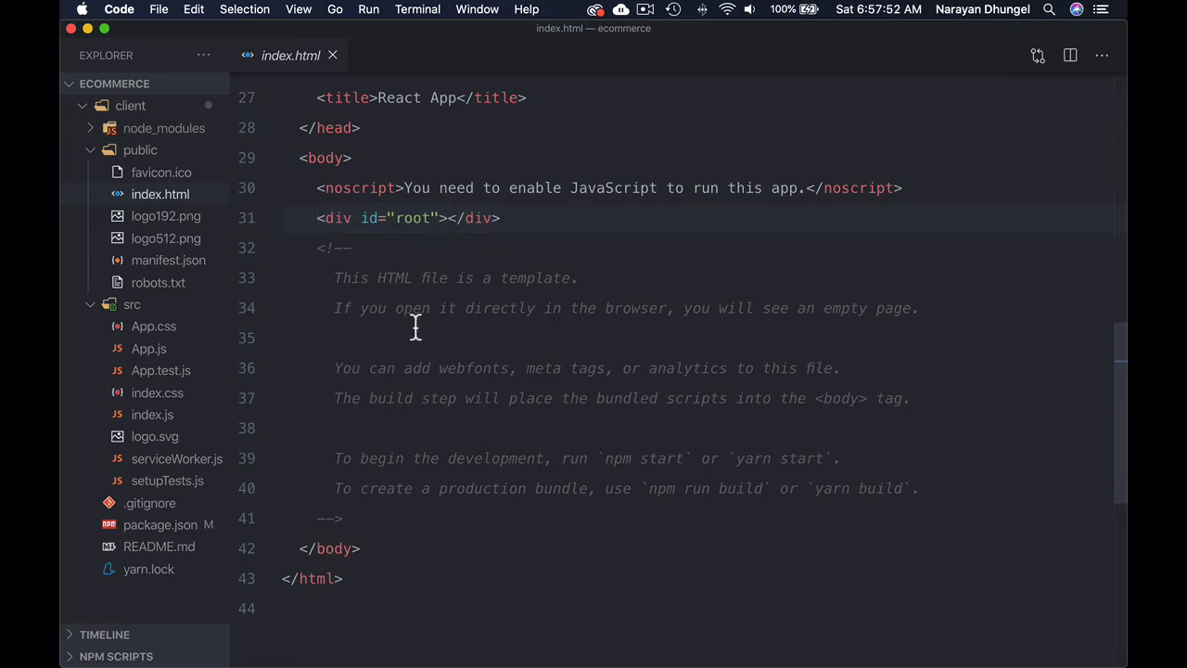
mouse_move(413, 327)
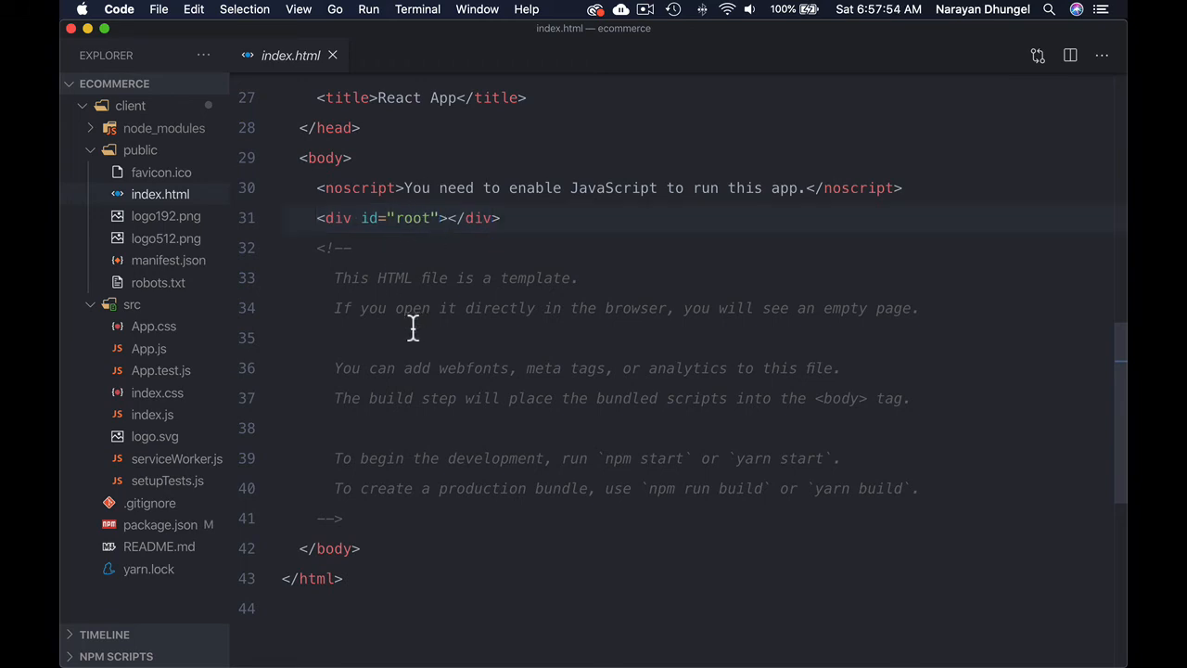
double_click(412, 217)
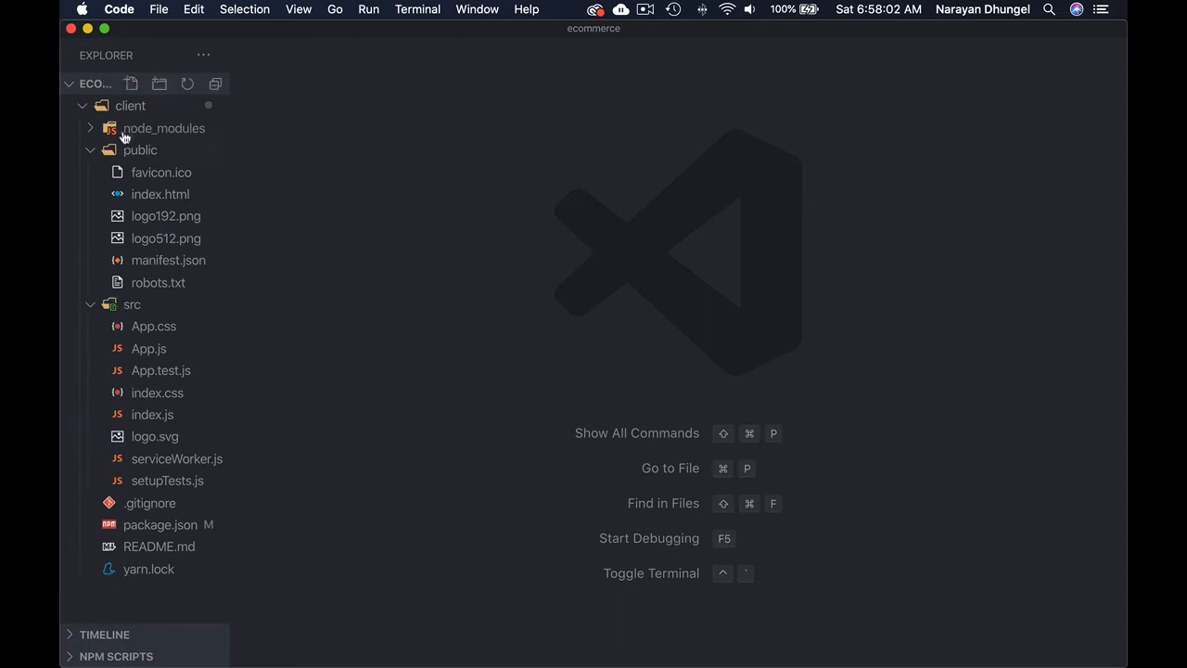
Step: Collapse the public folder and open App.js from client/src
left_click(141, 148)
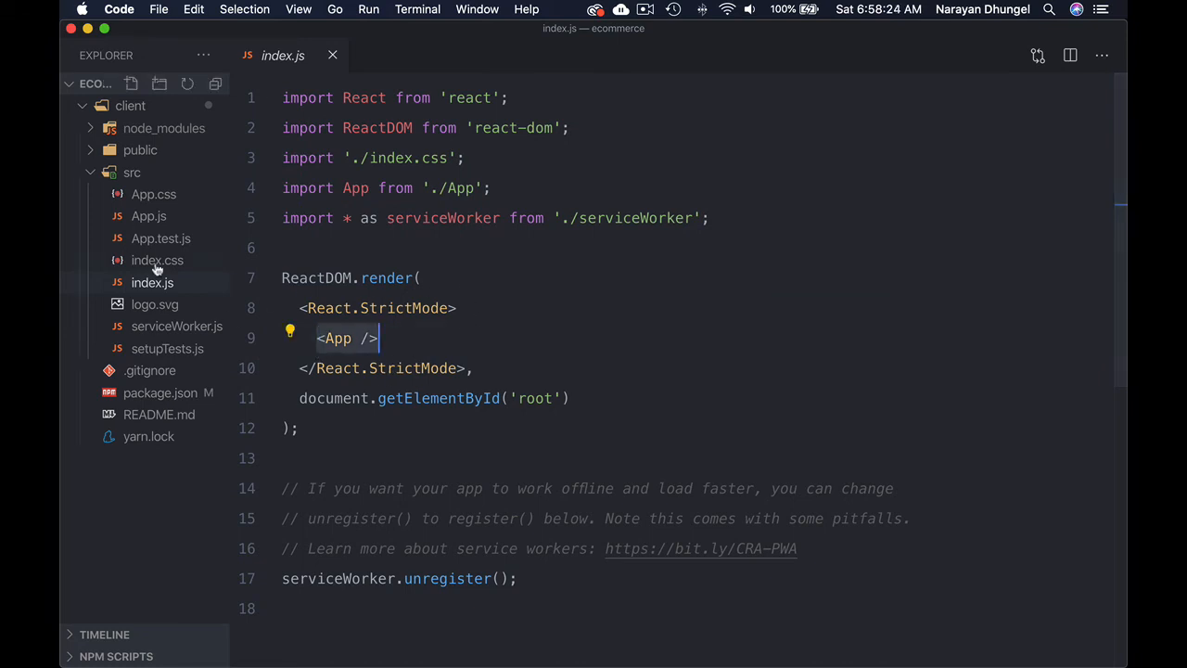
mouse_move(165, 218)
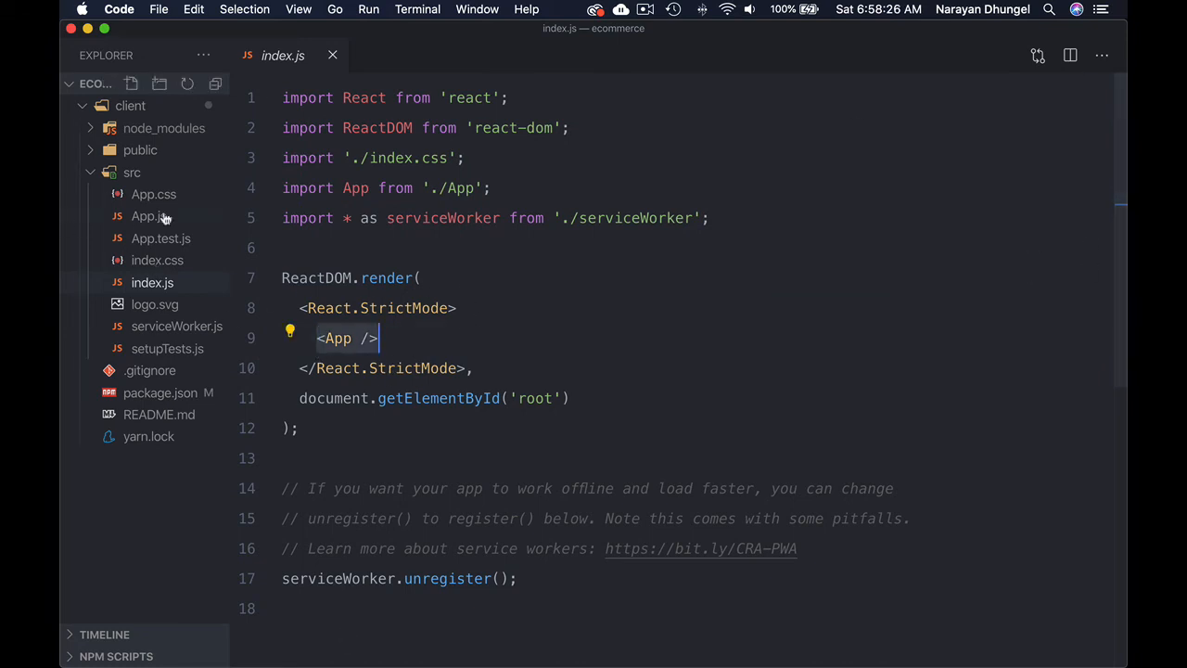
left_click(148, 215)
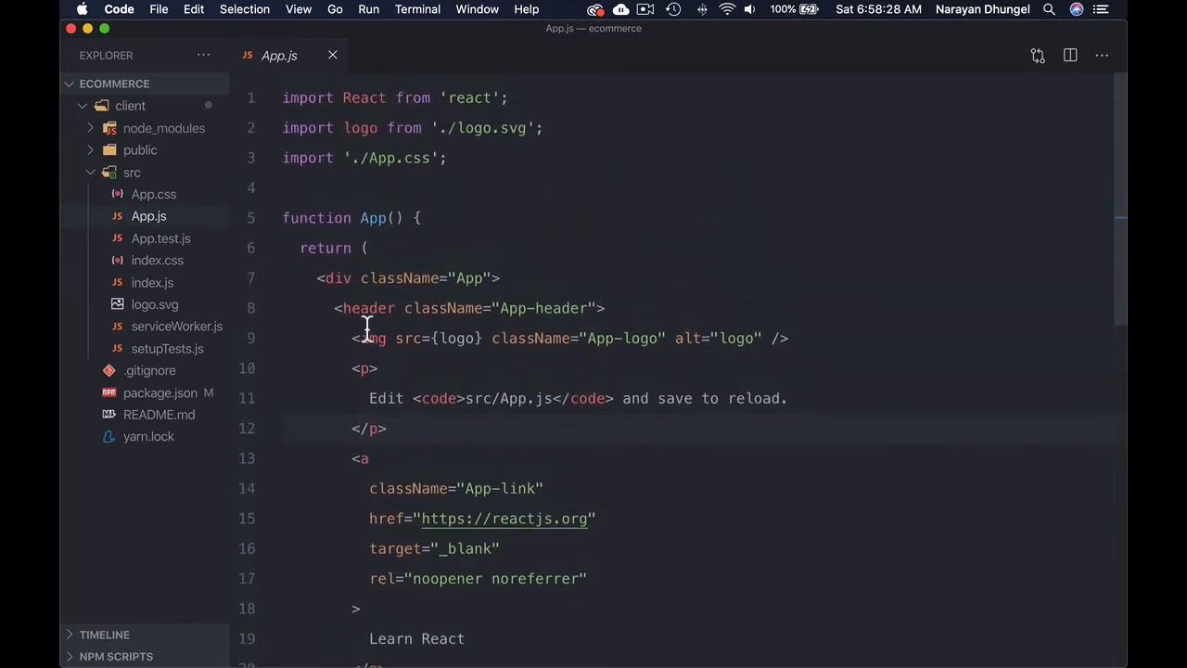
scroll("down", 3)
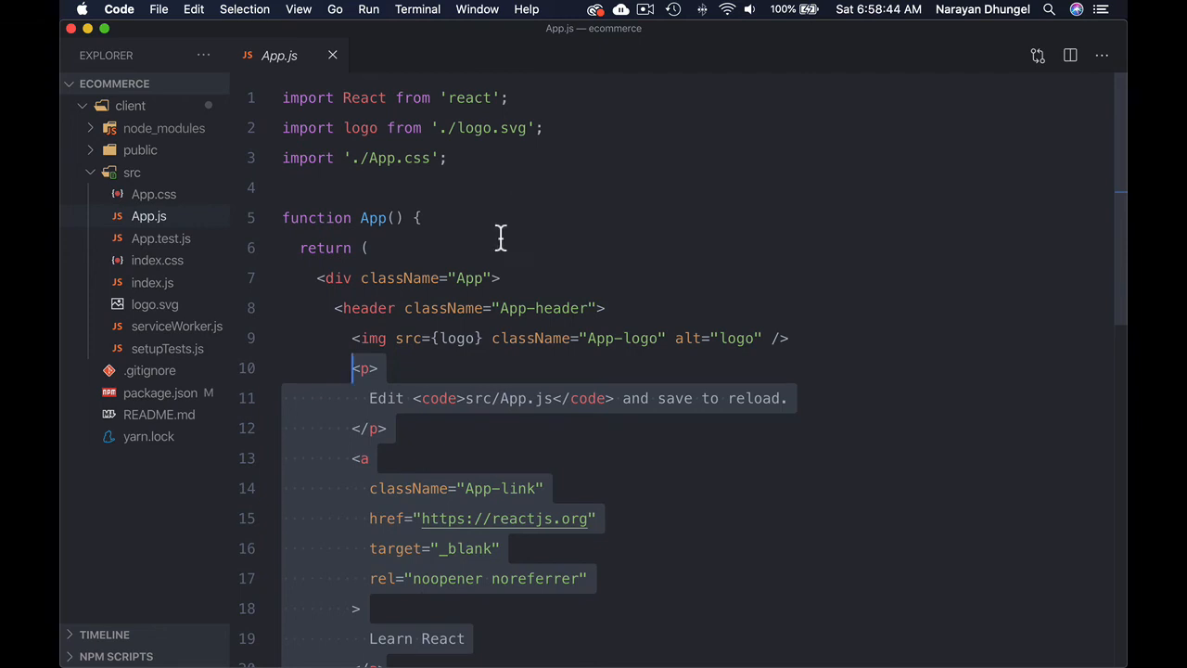
mouse_move(625, 367)
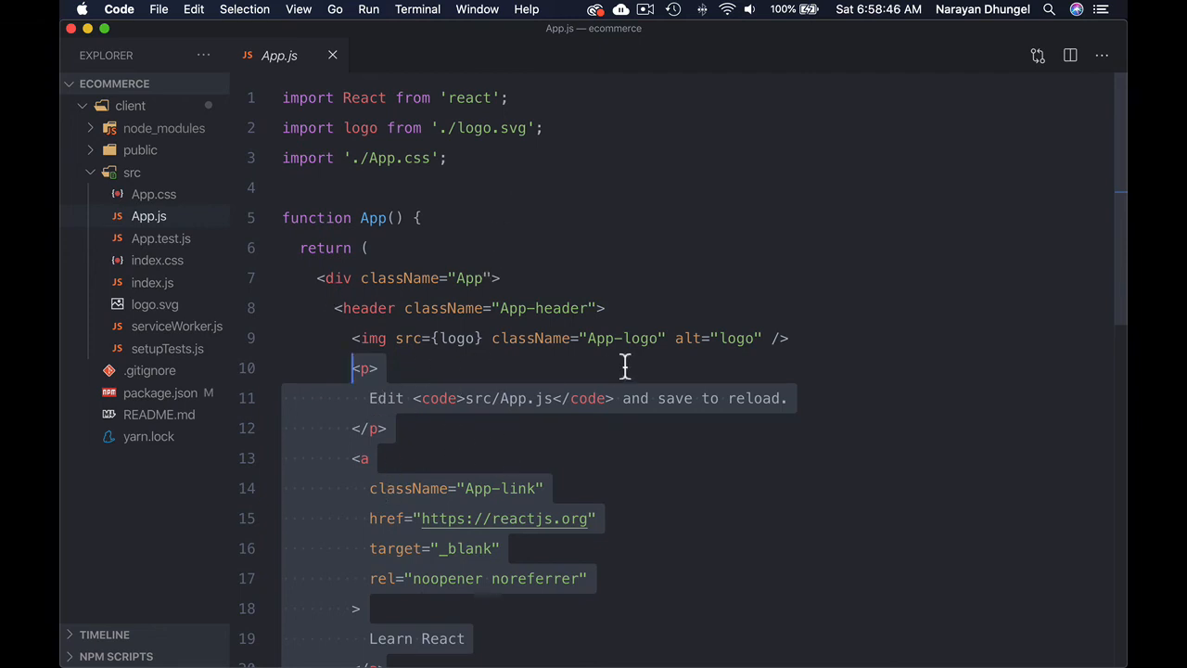
scroll("down", 3)
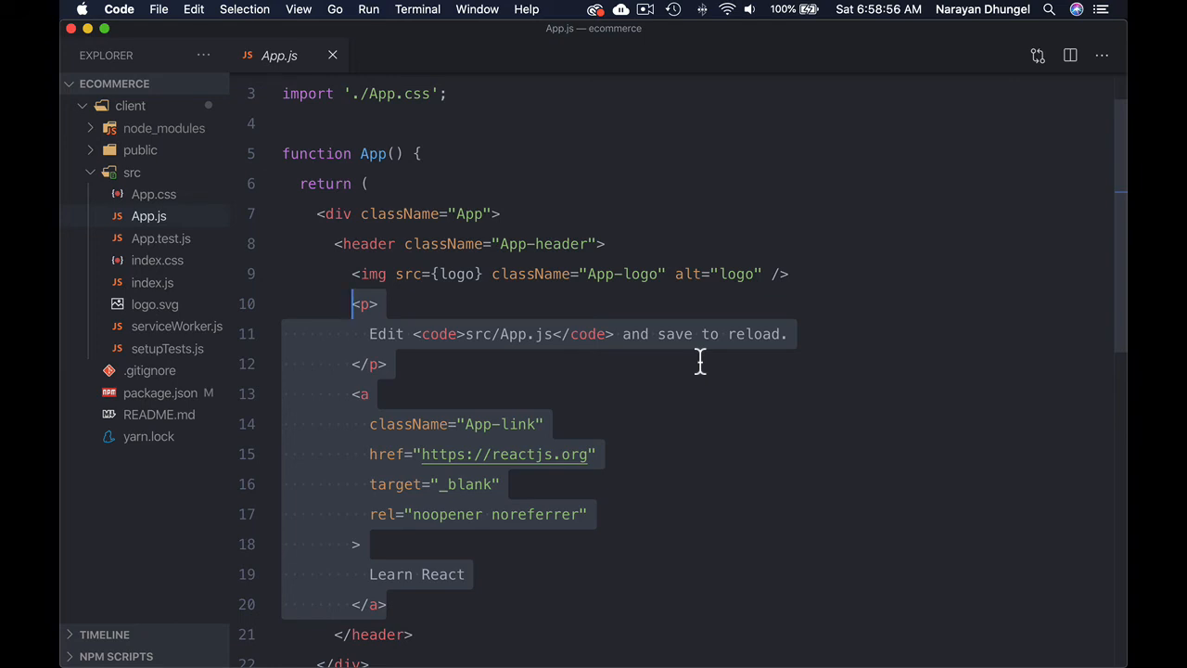
mouse_move(671, 423)
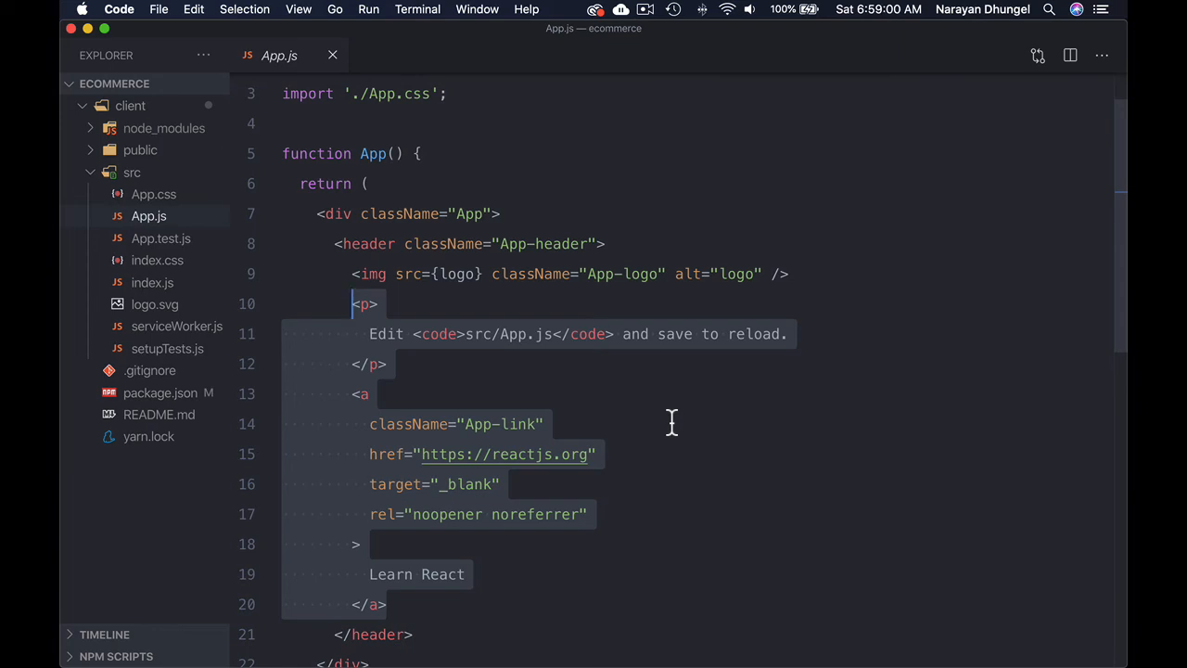
mouse_move(616, 427)
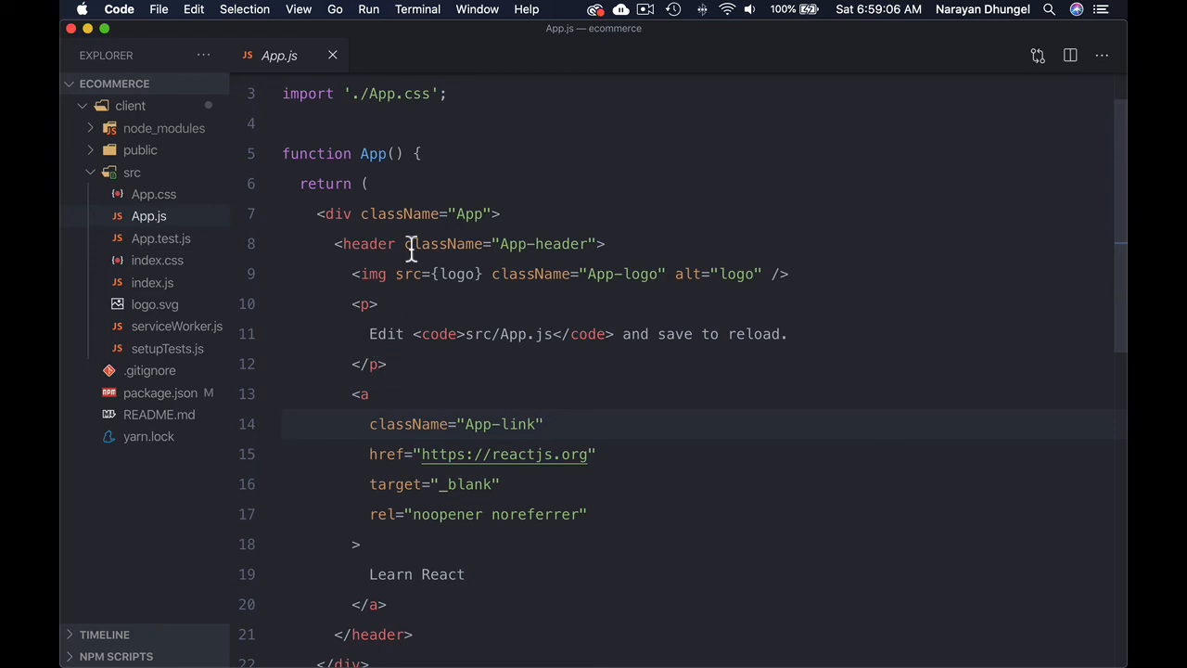
mouse_move(516, 334)
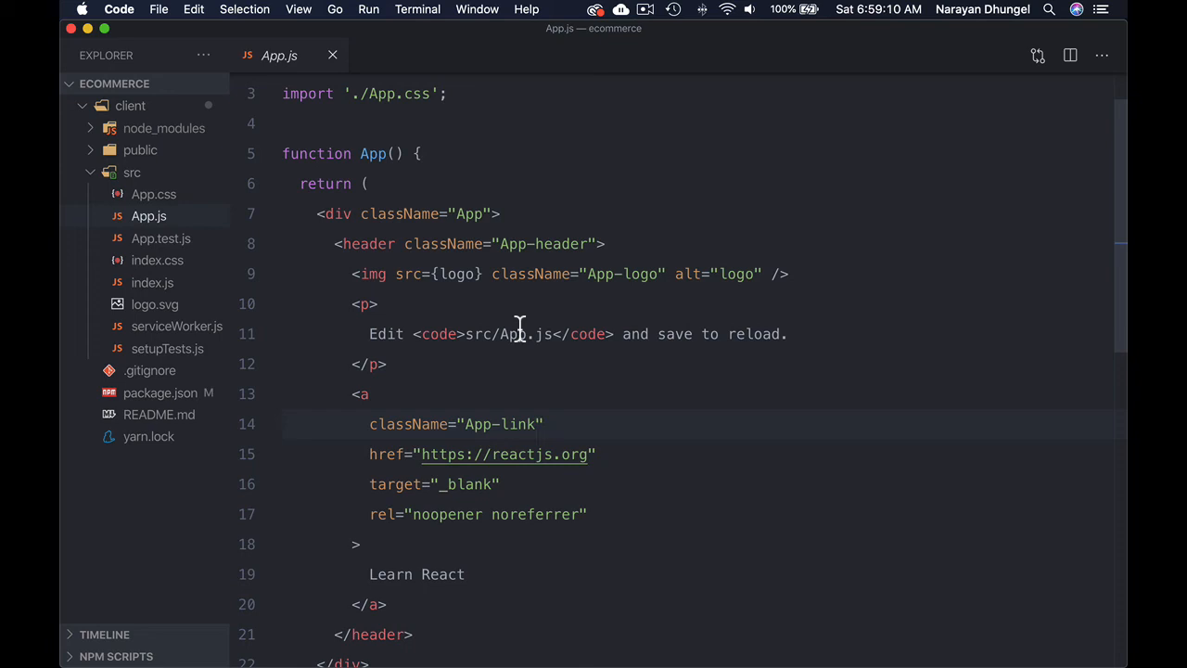
scroll("down", 3)
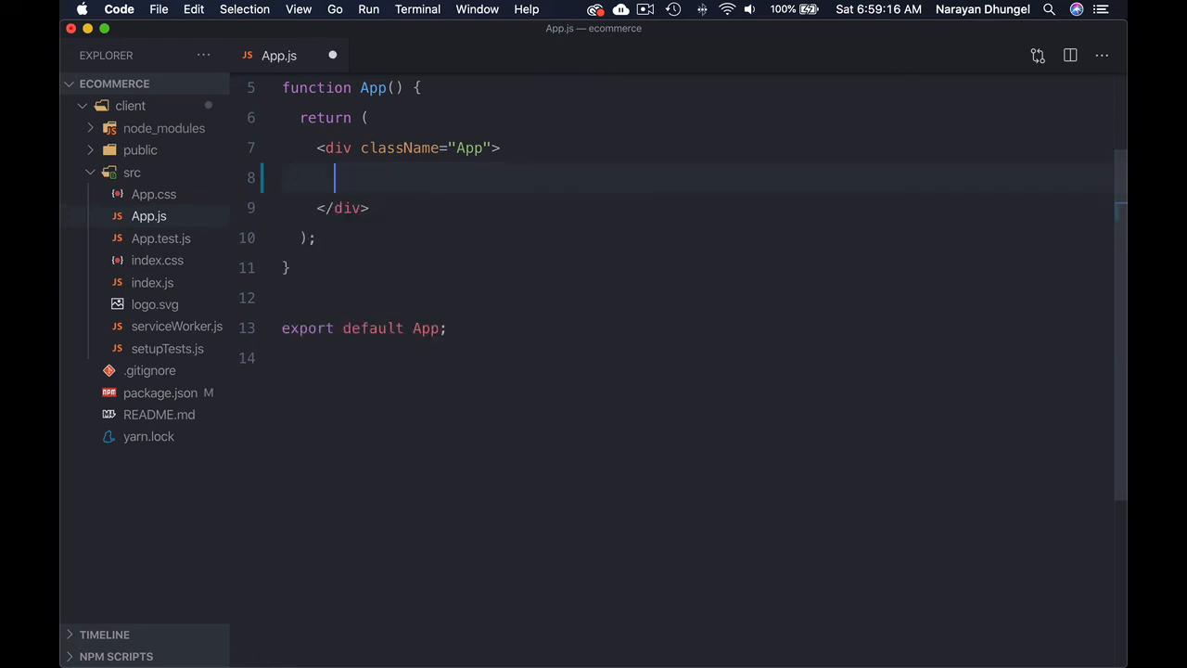
Step: Reduce the returned markup to a div with a paragraph reading 'react app'
scroll("down", 3)
type("<p></p>")
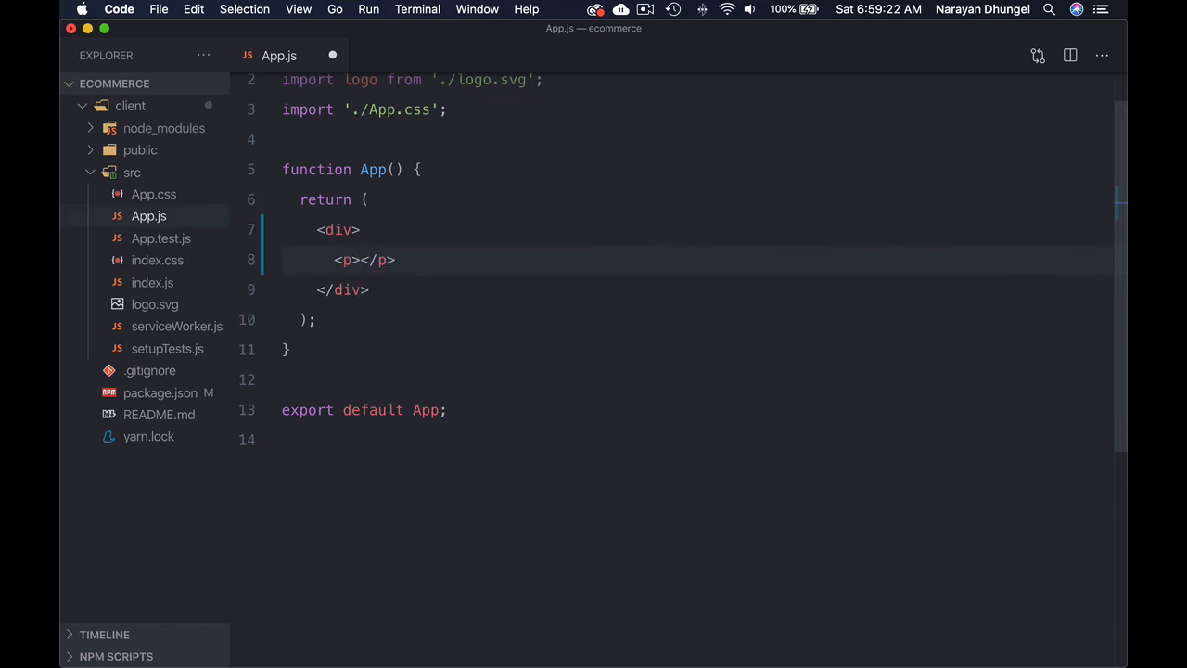
type("react app")
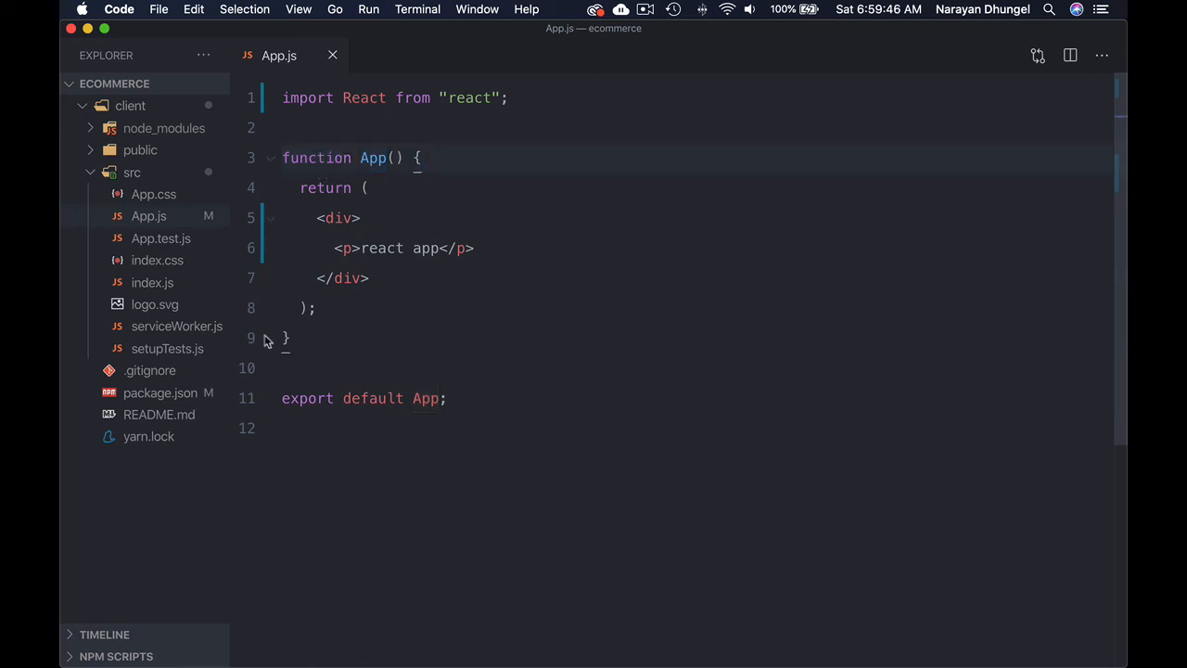
Step: Replace 'function App()' with 'const App = () =>' and select the returned div markup
double_click(315, 157)
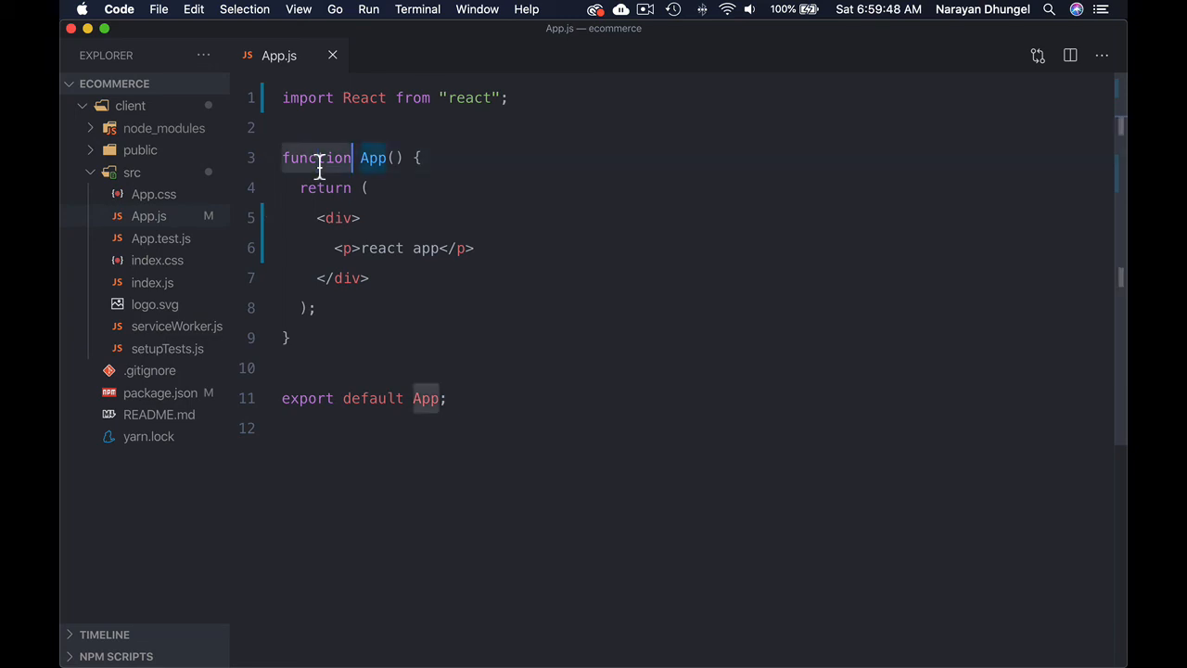
type("const")
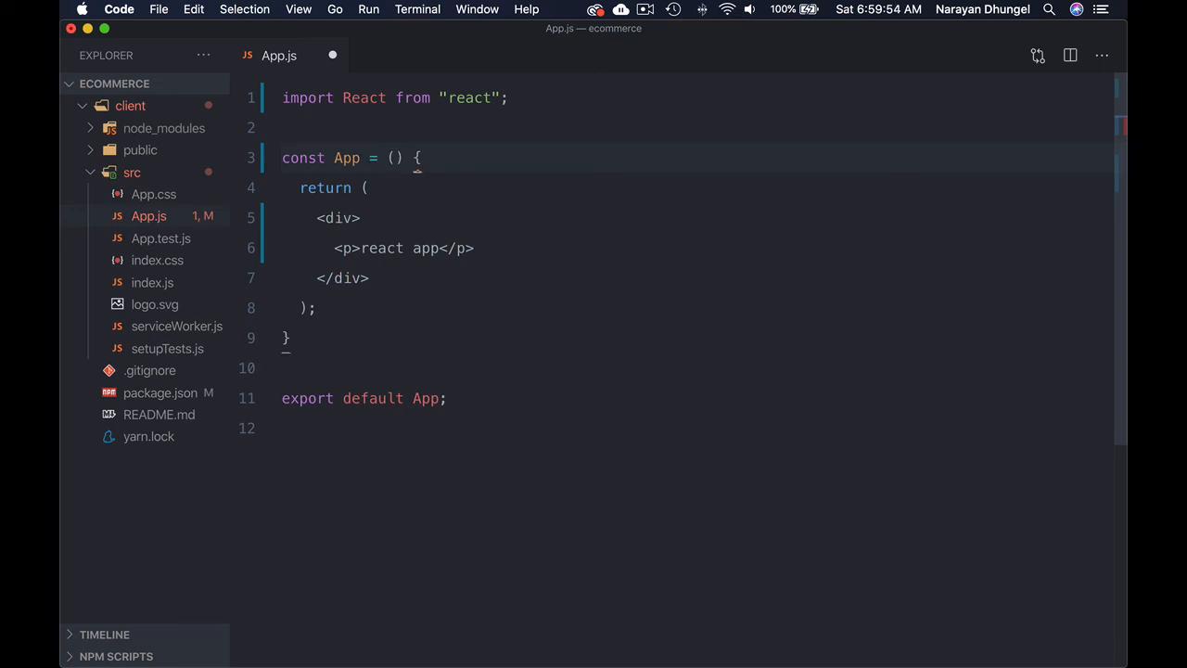
type("=>")
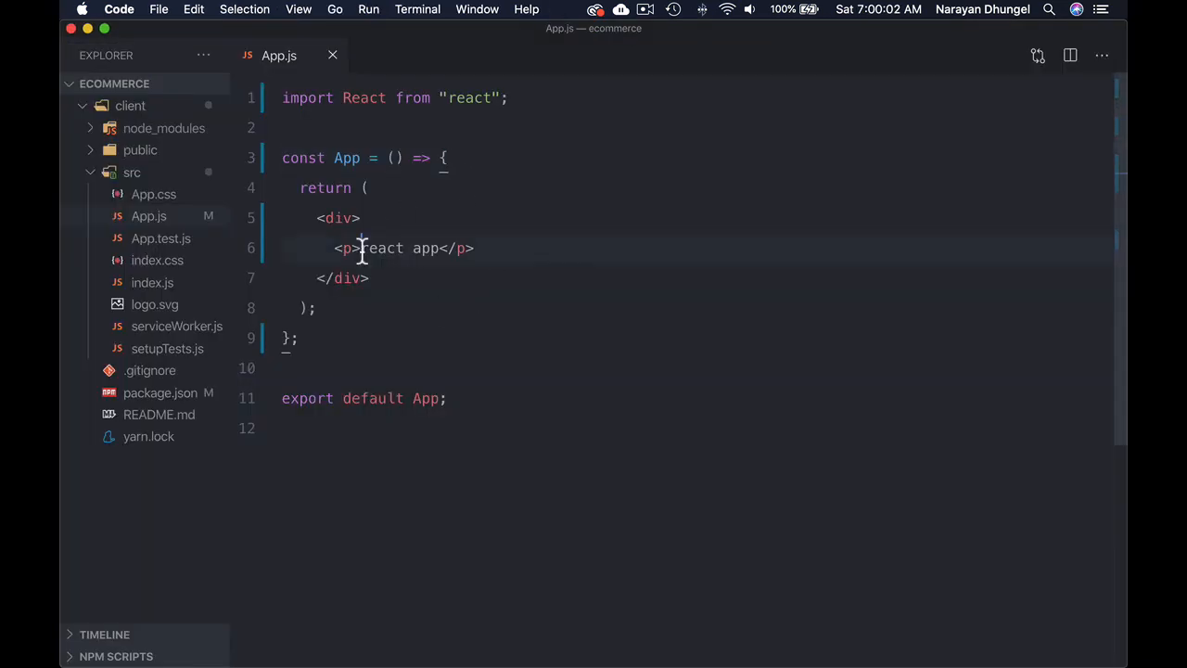
left_click_drag(317, 217, 367, 278)
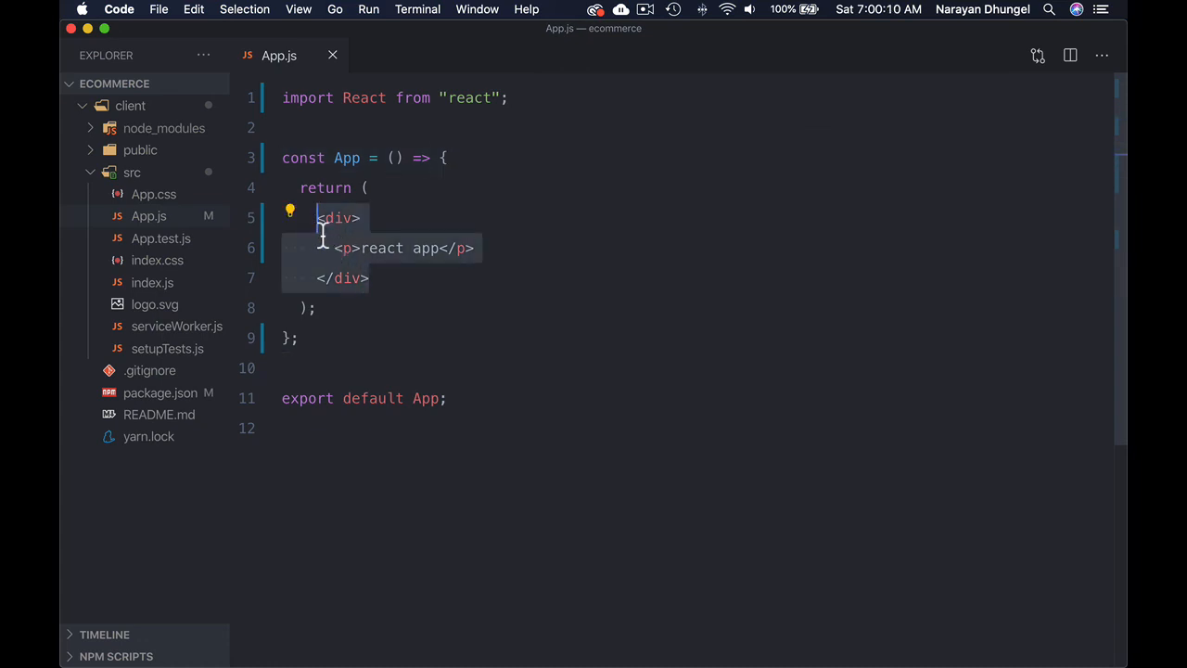
left_click(326, 187)
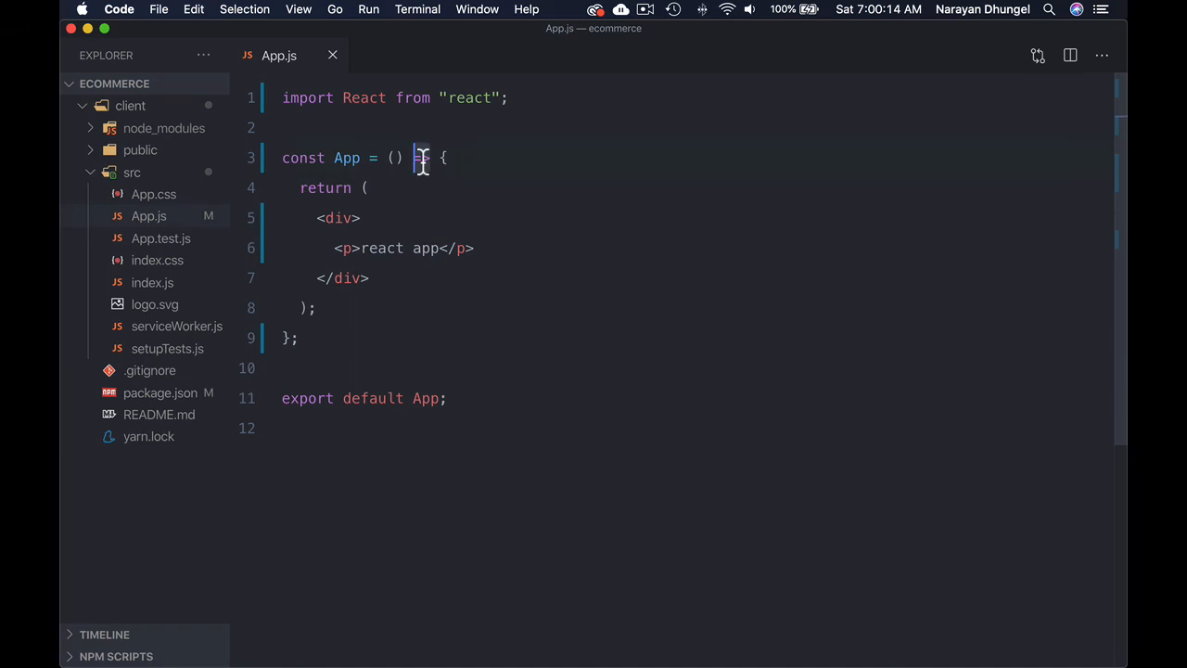
type("=>")
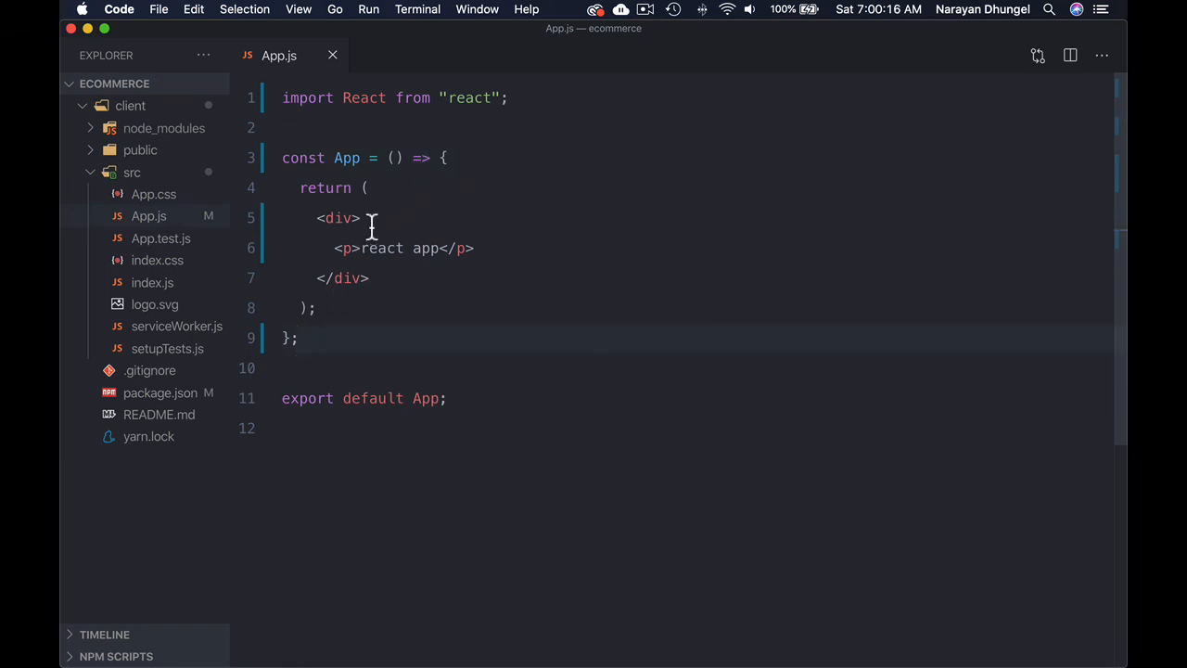
mouse_move(308, 300)
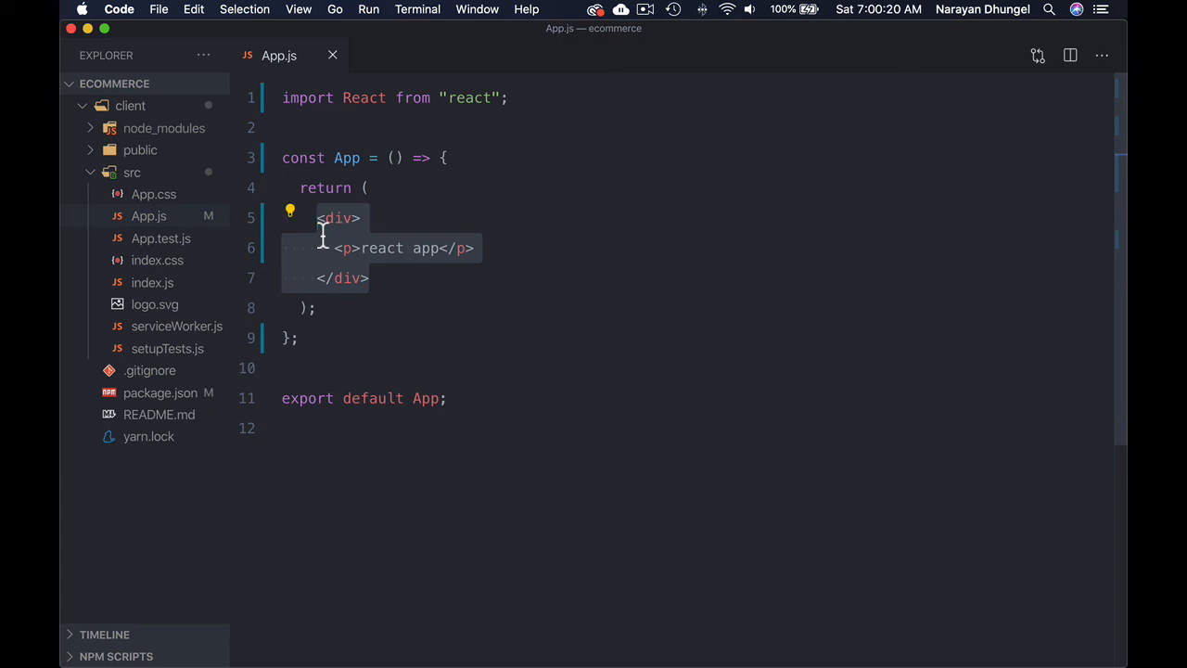
left_click(443, 158)
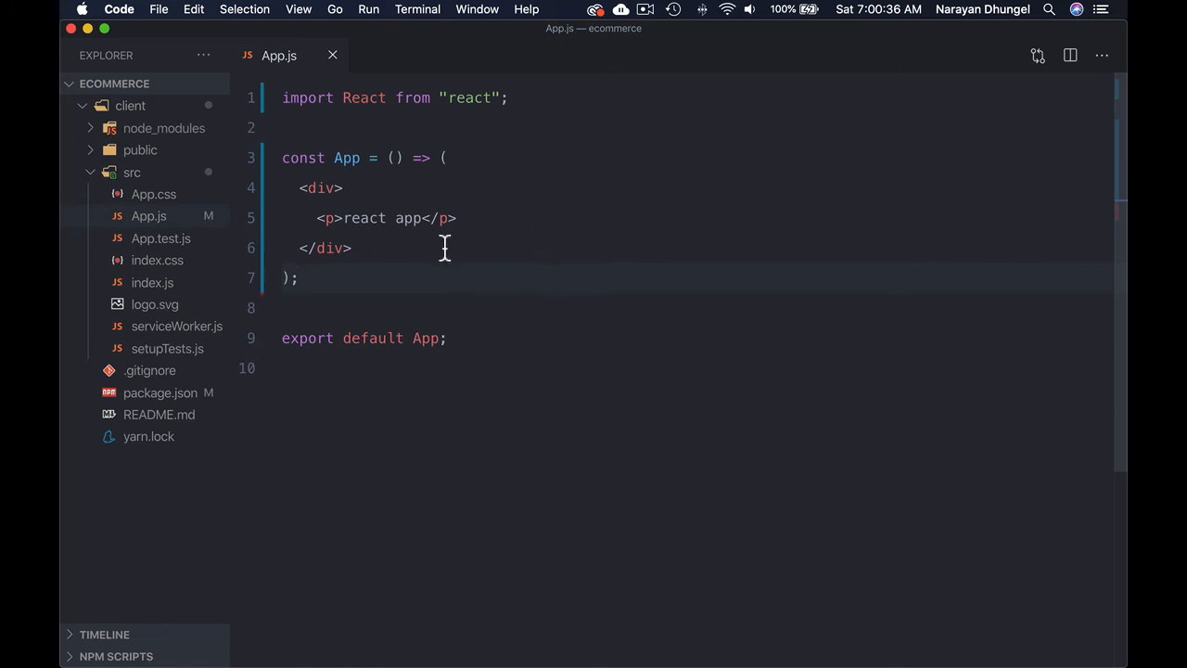
mouse_move(547, 327)
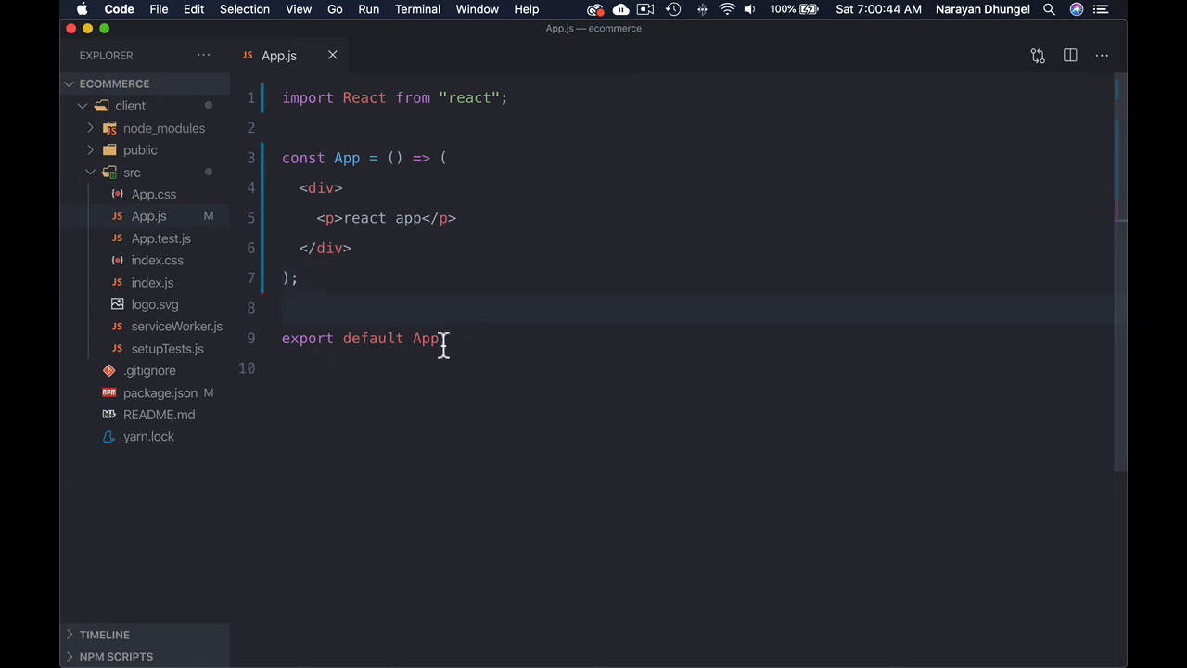
Step: Start a '// prettie' comment line just above the export default line
type("// pre")
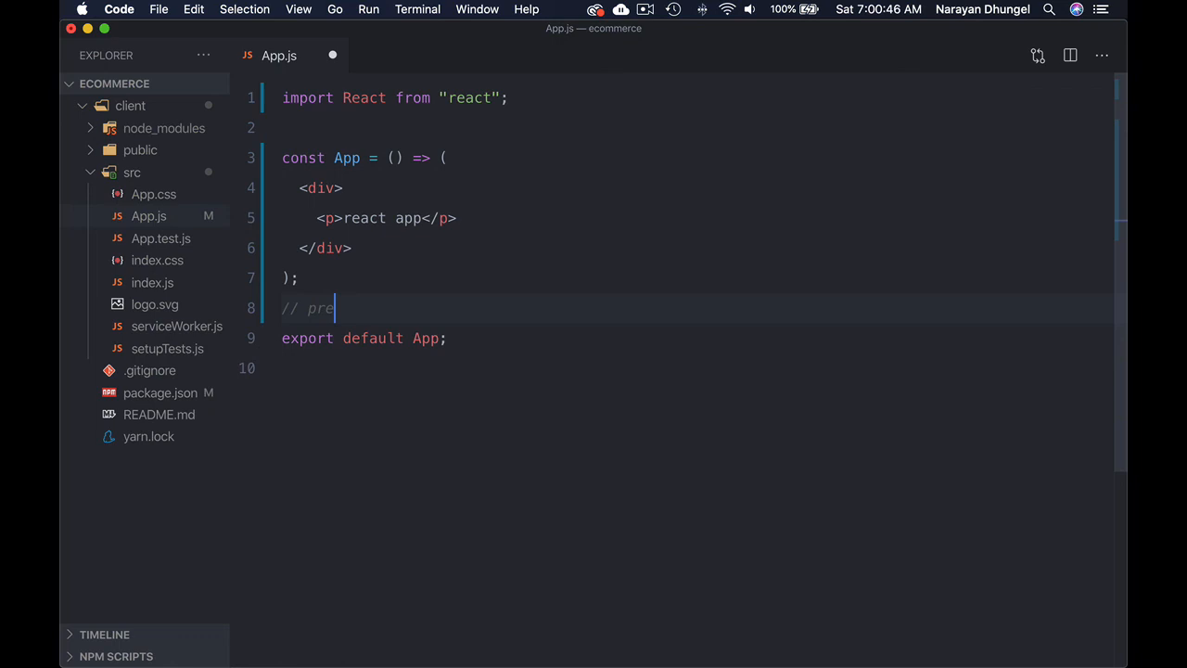
type("ttie")
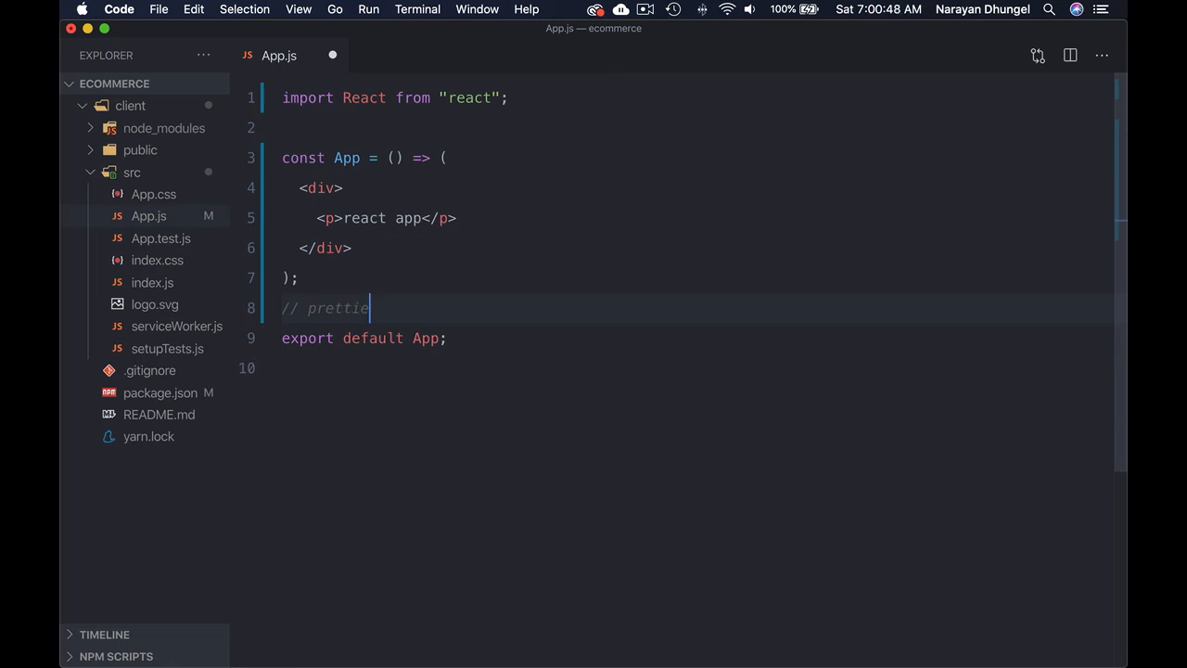